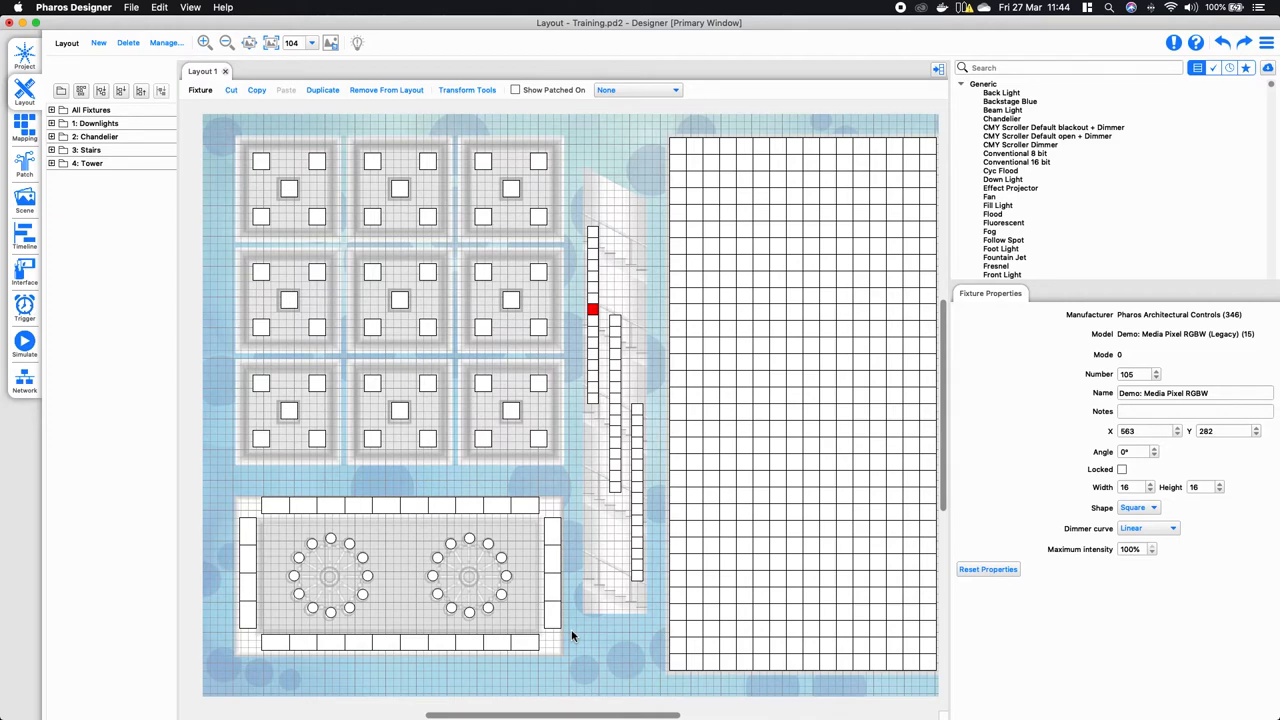
Select the Downlights, Tower and Chandelier groups in turn, then expand the 3: Stairs group
left_click(97, 123)
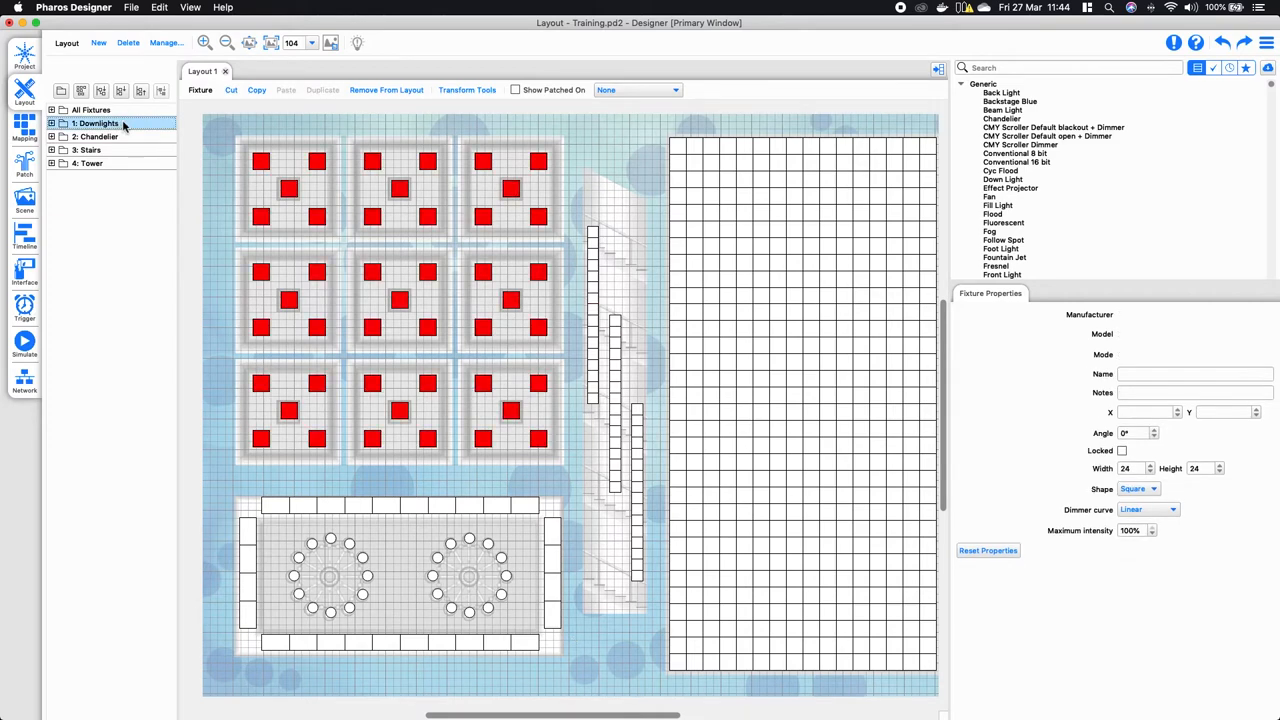
left_click(91, 163)
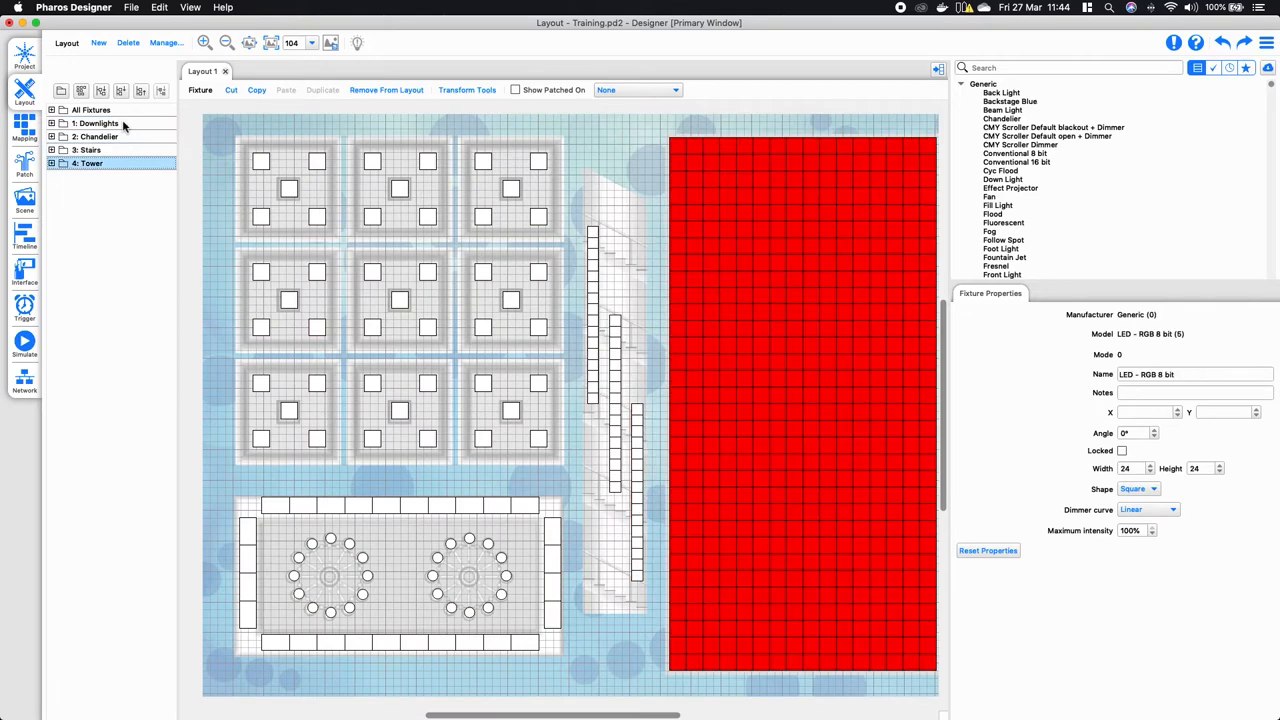
left_click(98, 136)
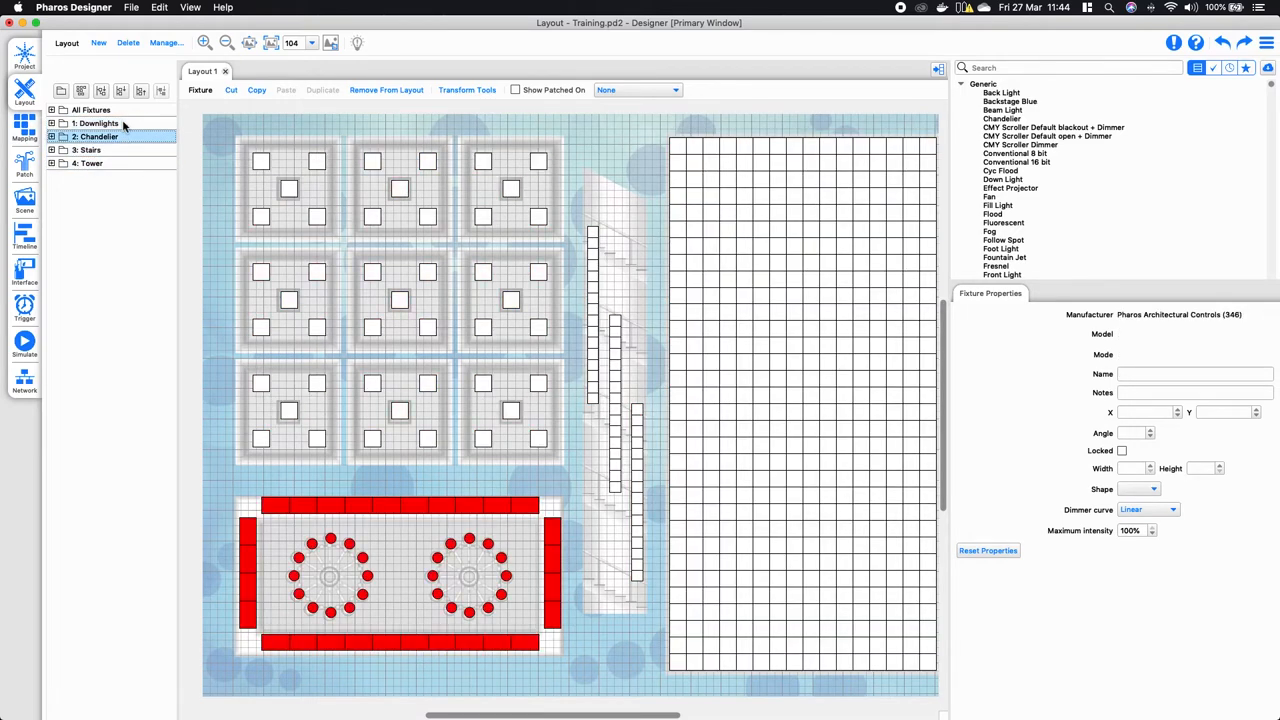
left_click(90, 149)
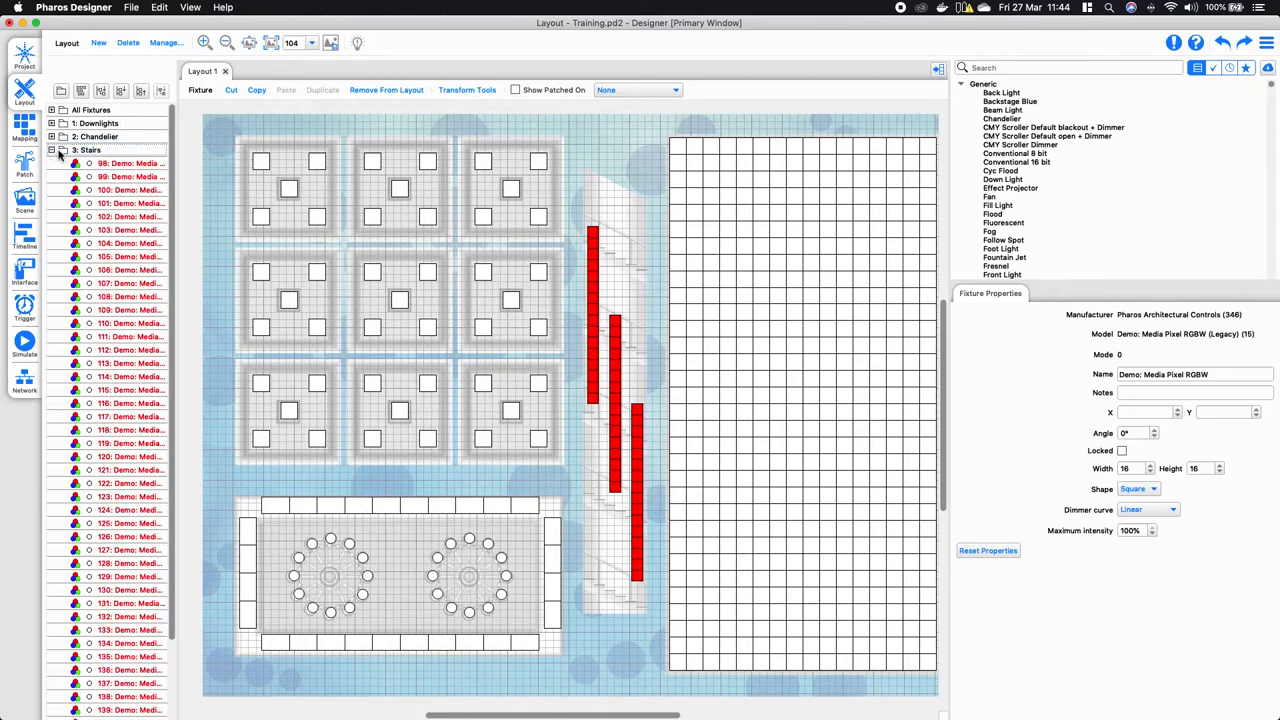
left_click(120, 163)
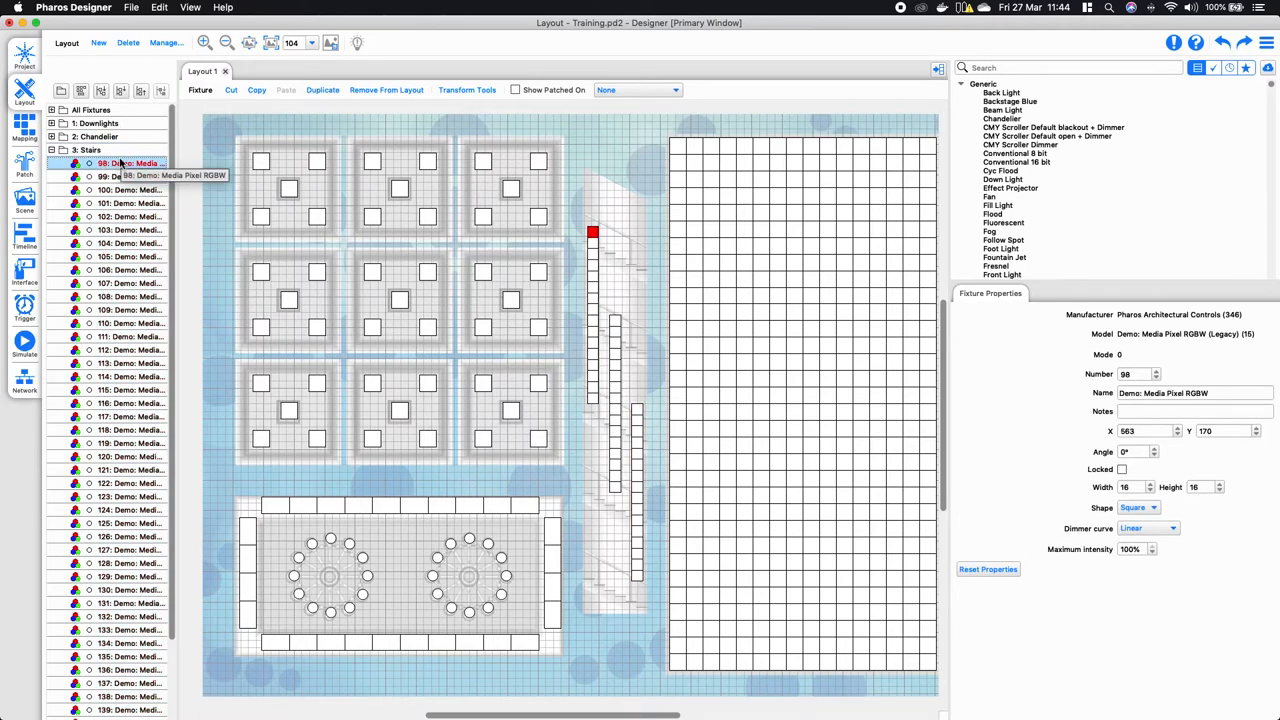
mouse_move(185, 565)
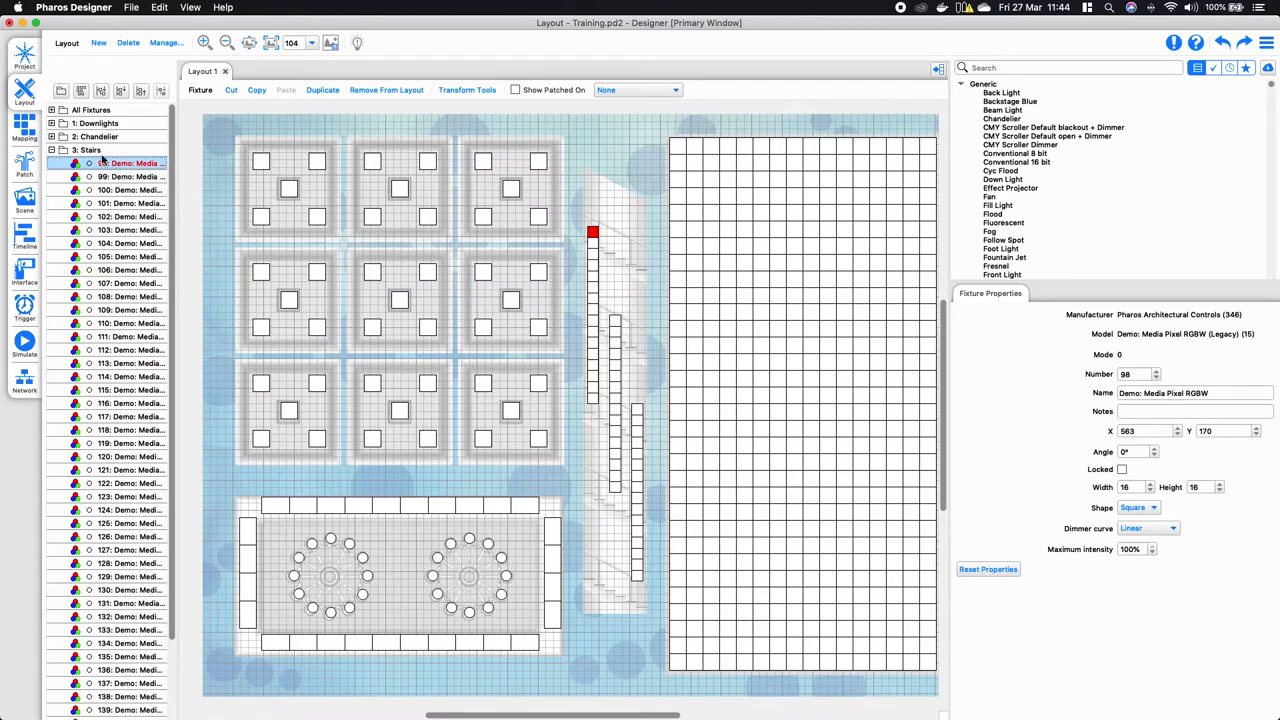
mouse_move(130, 170)
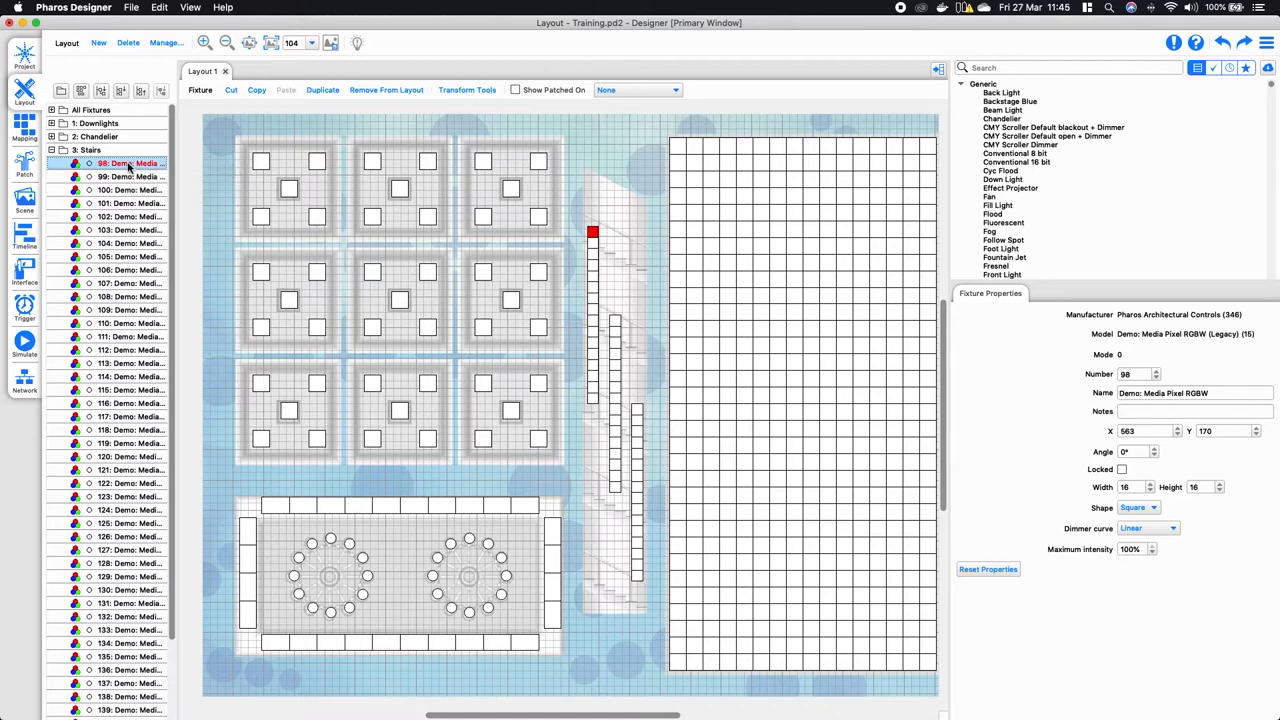
left_click(128, 190)
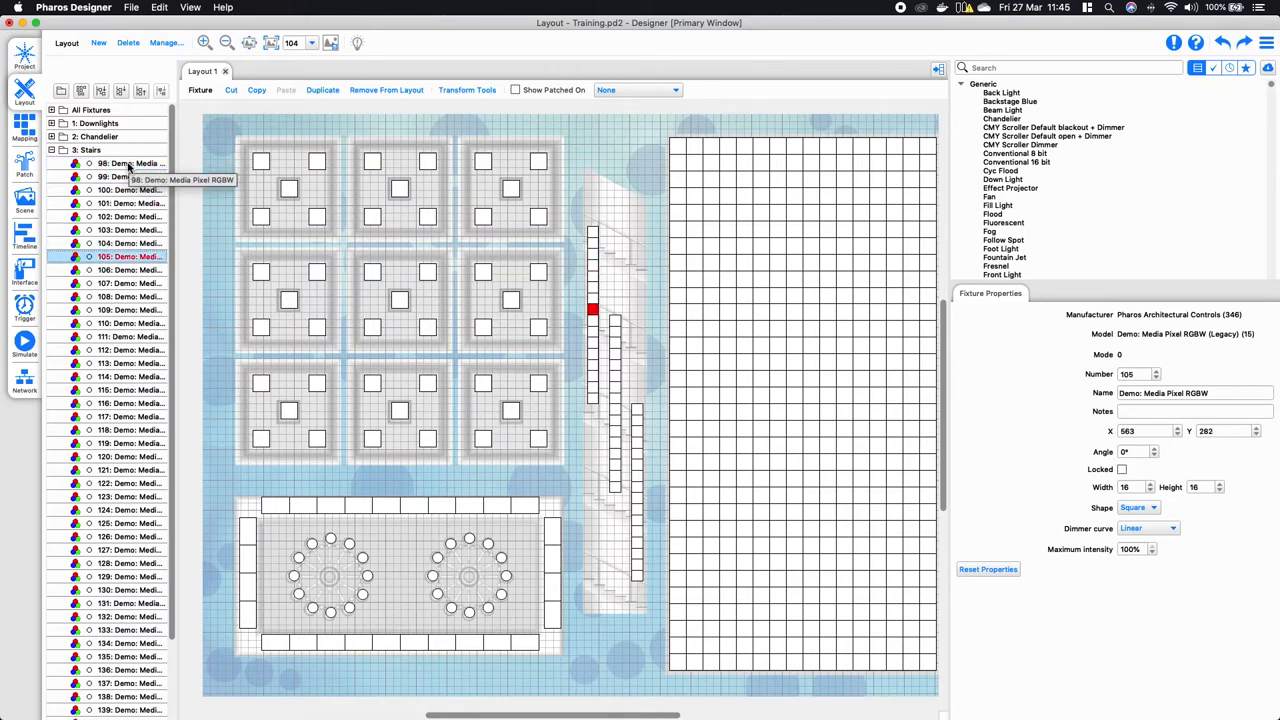
left_click(127, 323)
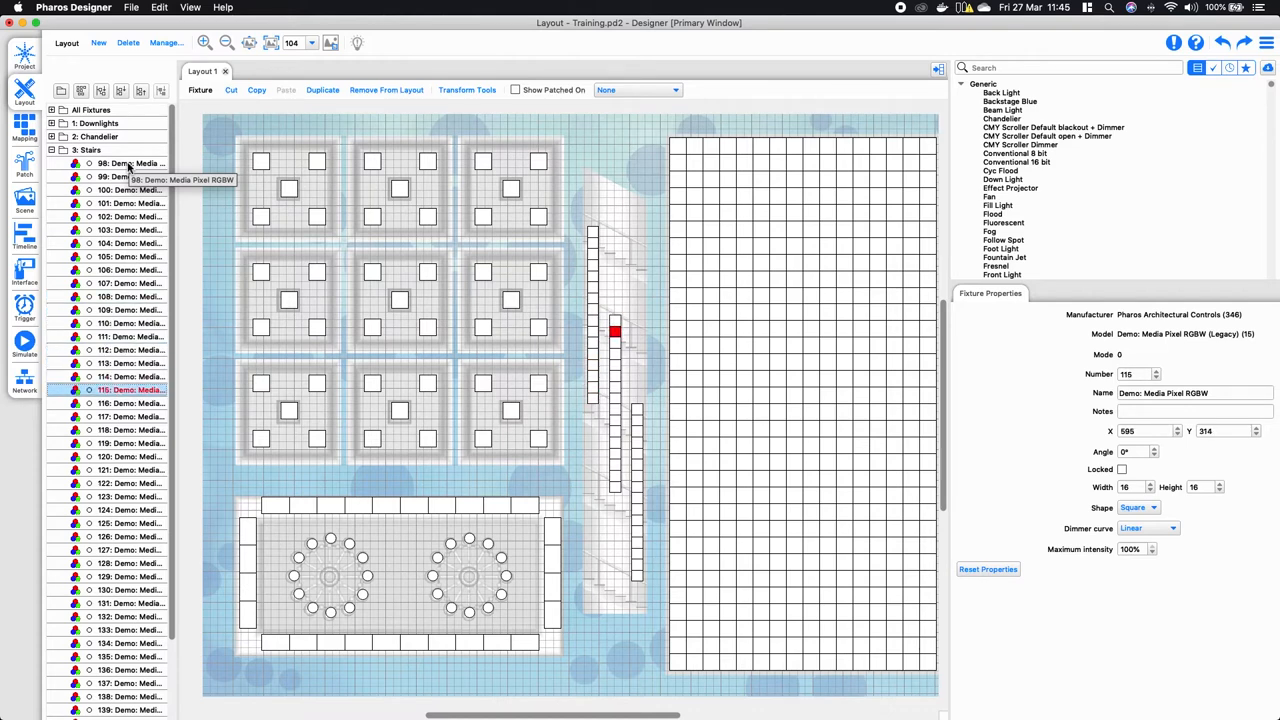
left_click(130, 456)
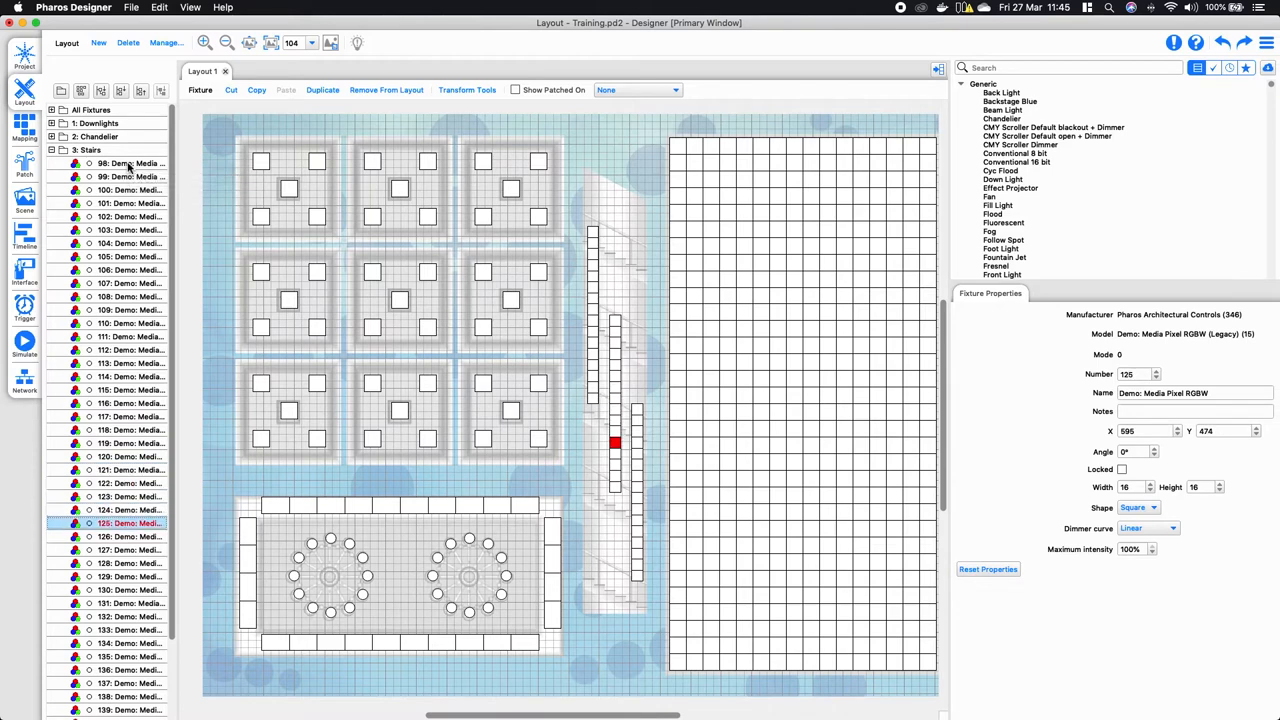
left_click(125, 589)
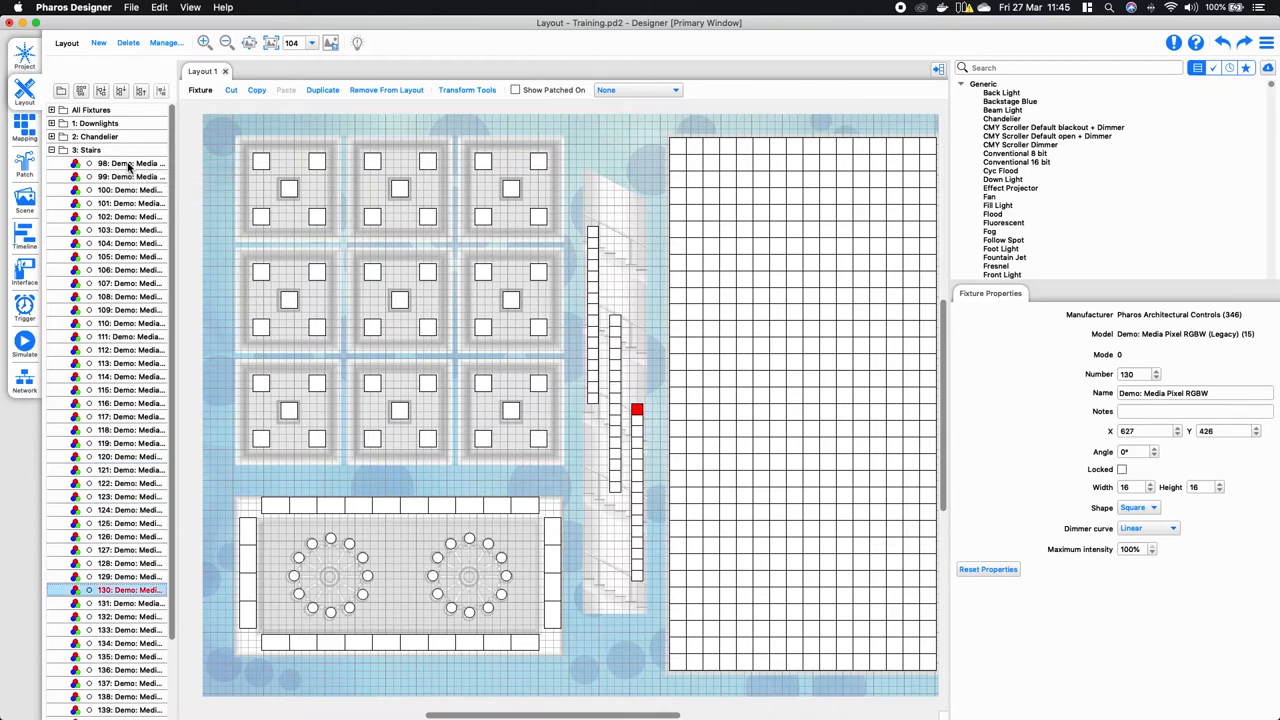
left_click(125, 123)
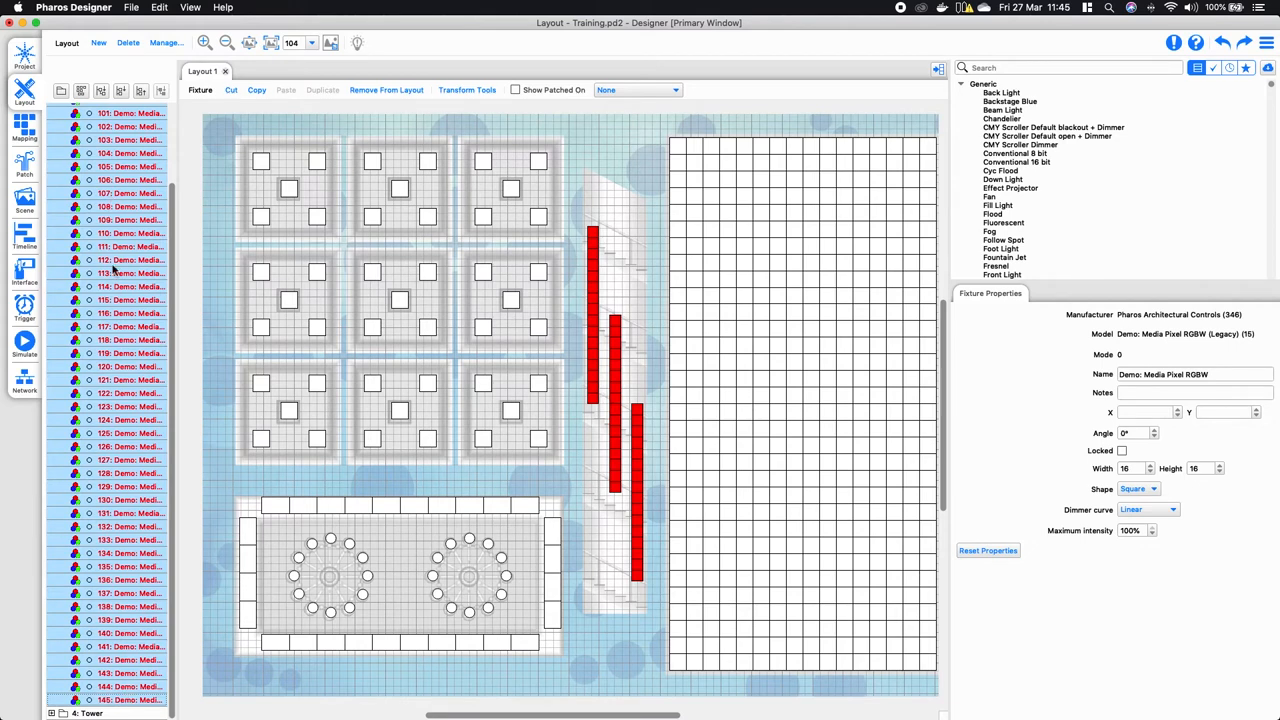
Select stair fixtures 104 and then 98, and collapse the 3: Stairs folder
right_click(107, 282)
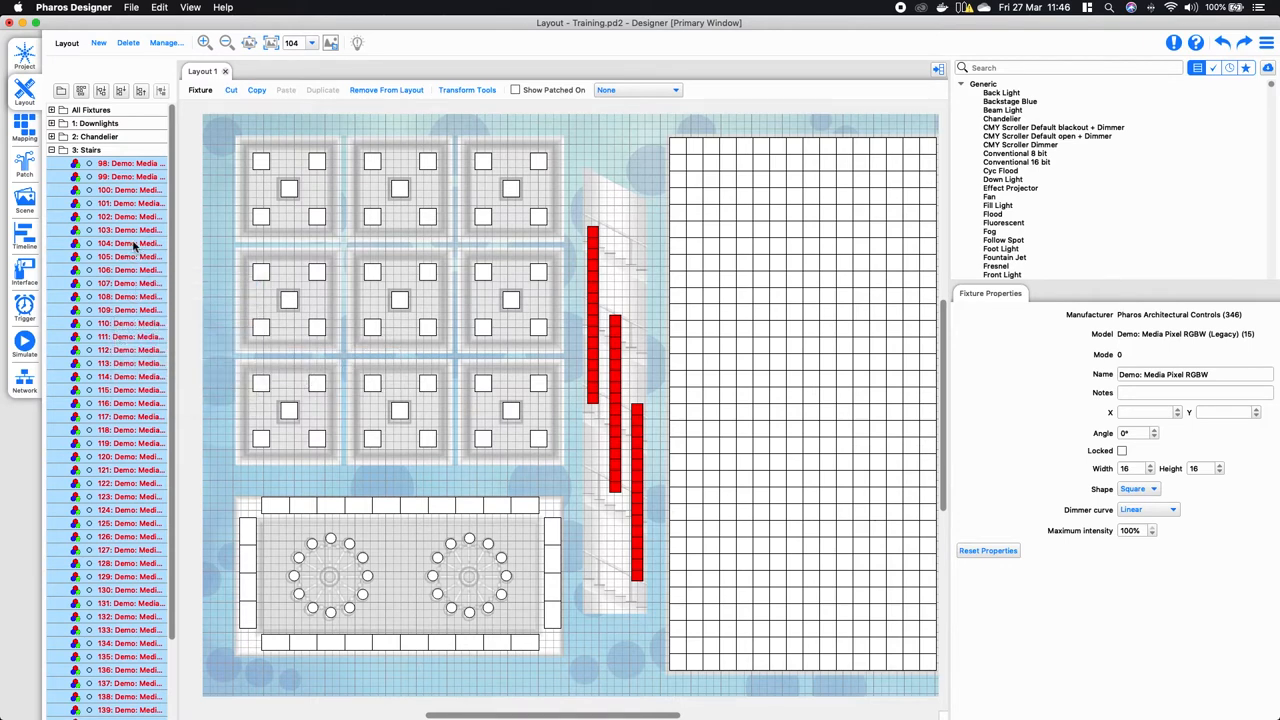
left_click(128, 243)
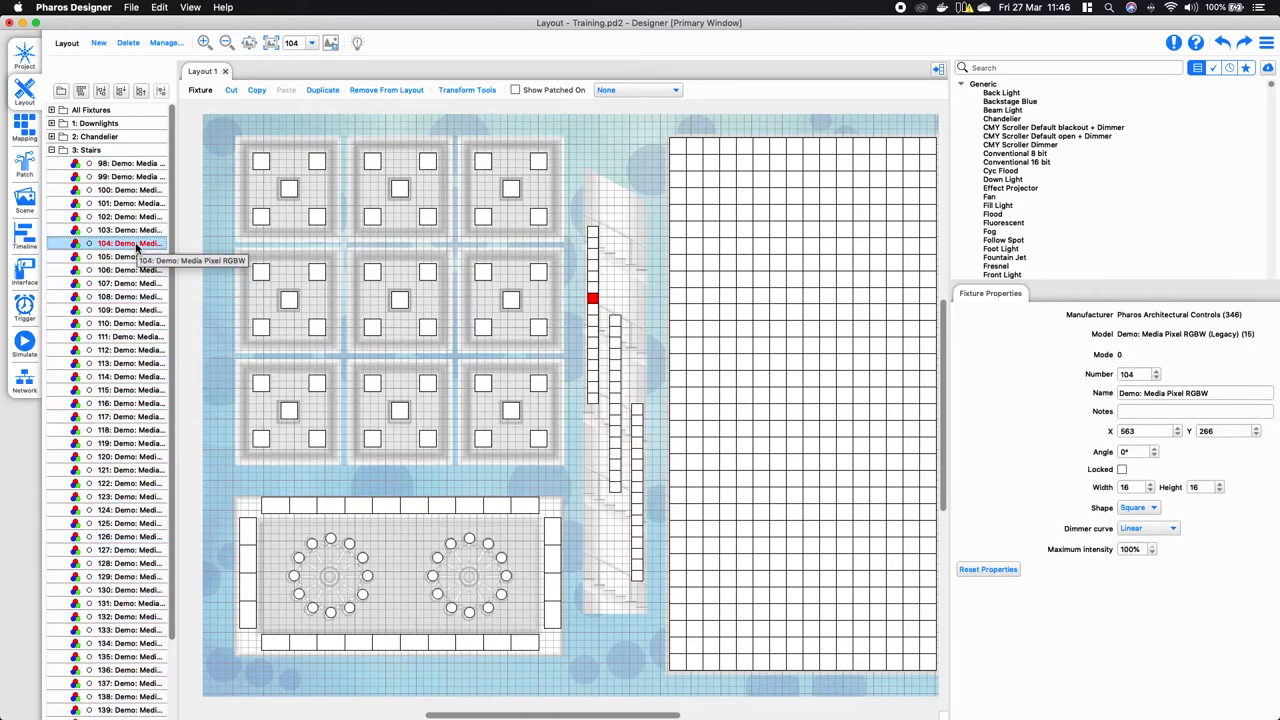
left_click(125, 163)
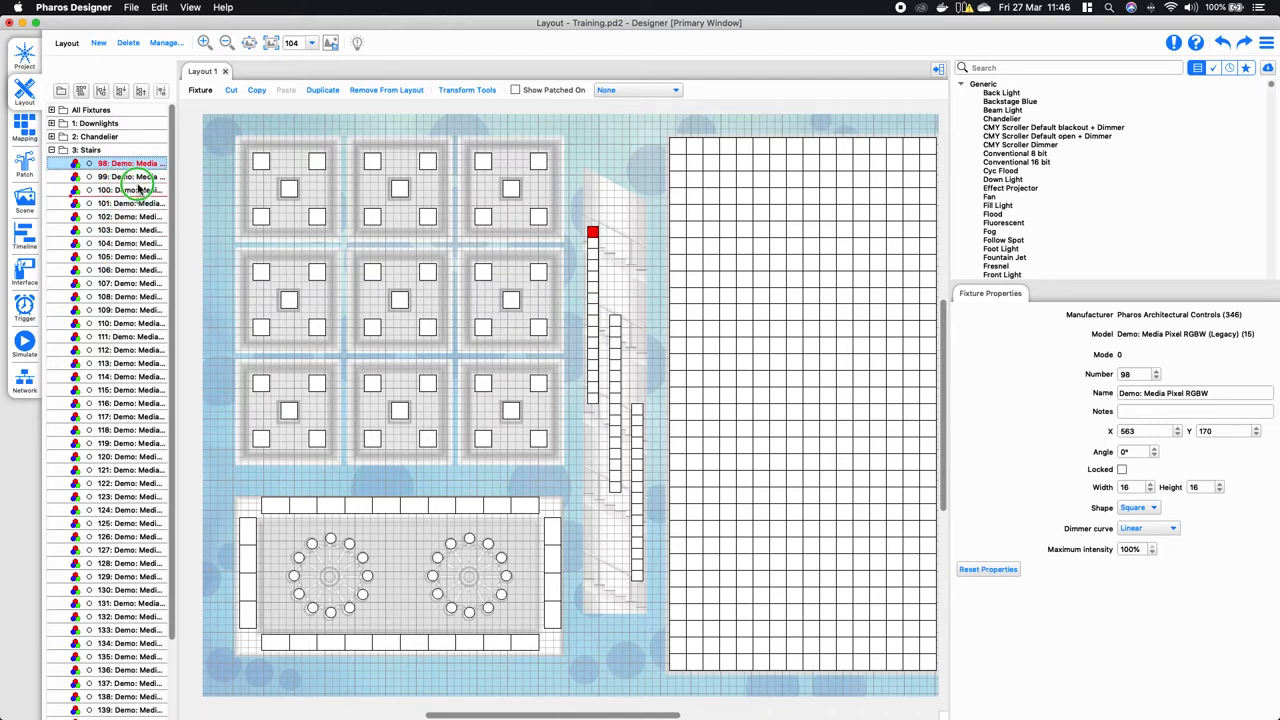
left_click(130, 163)
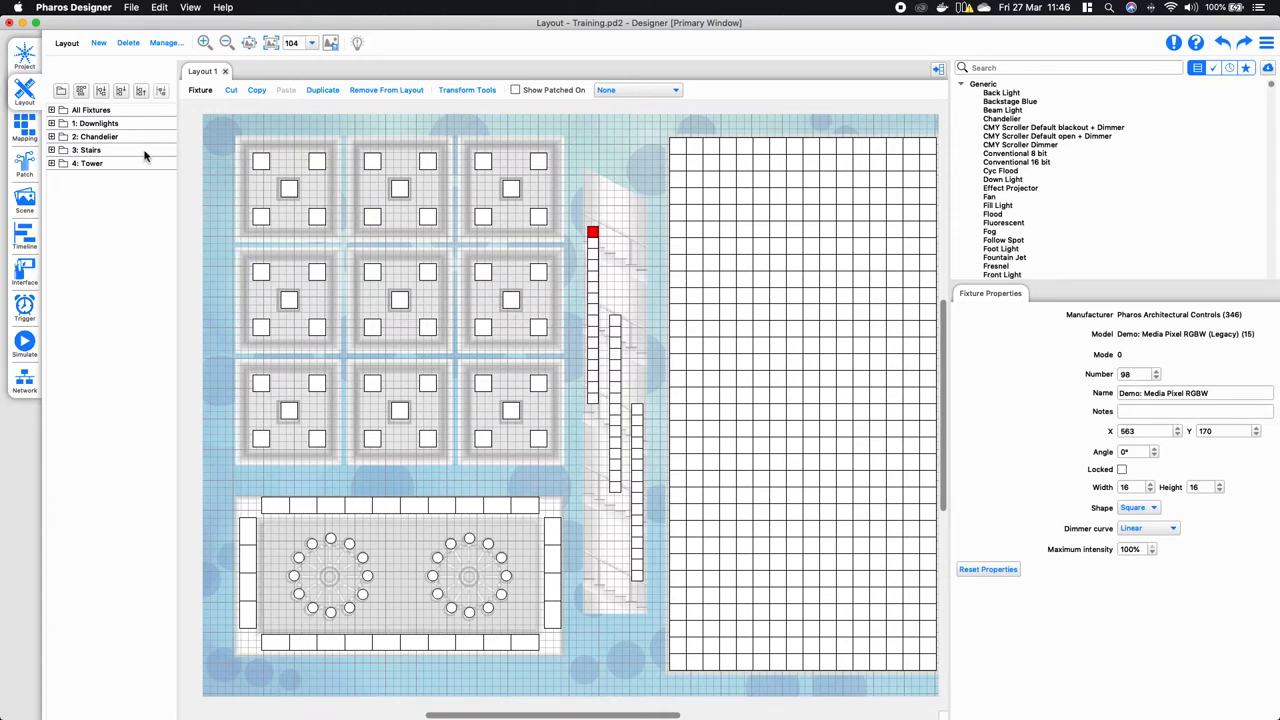
mouse_move(150, 161)
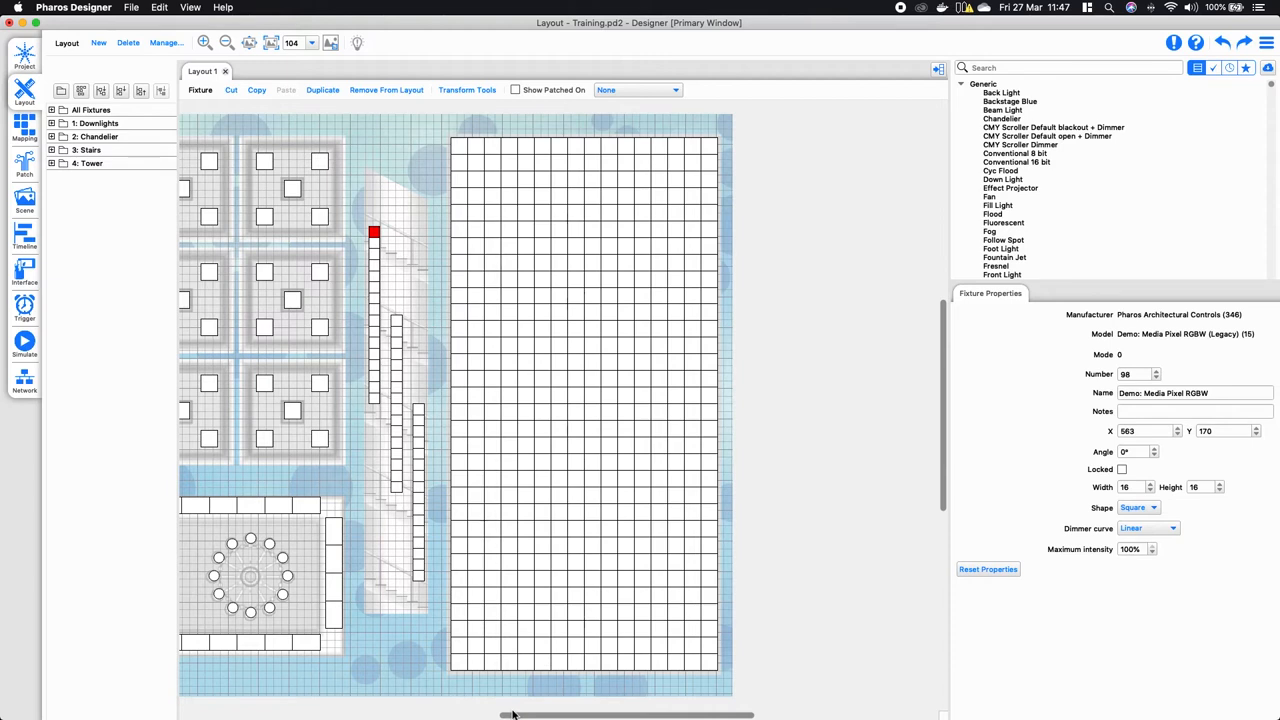
mouse_move(440, 118)
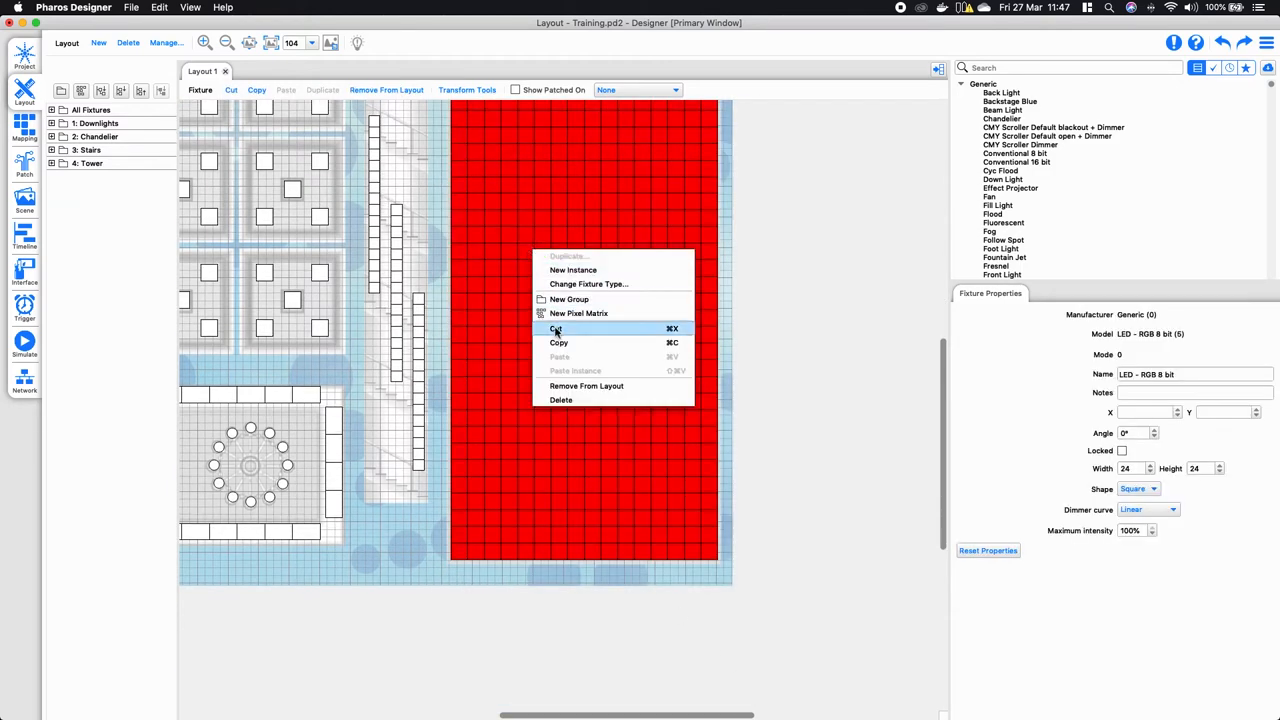
mouse_move(578, 313)
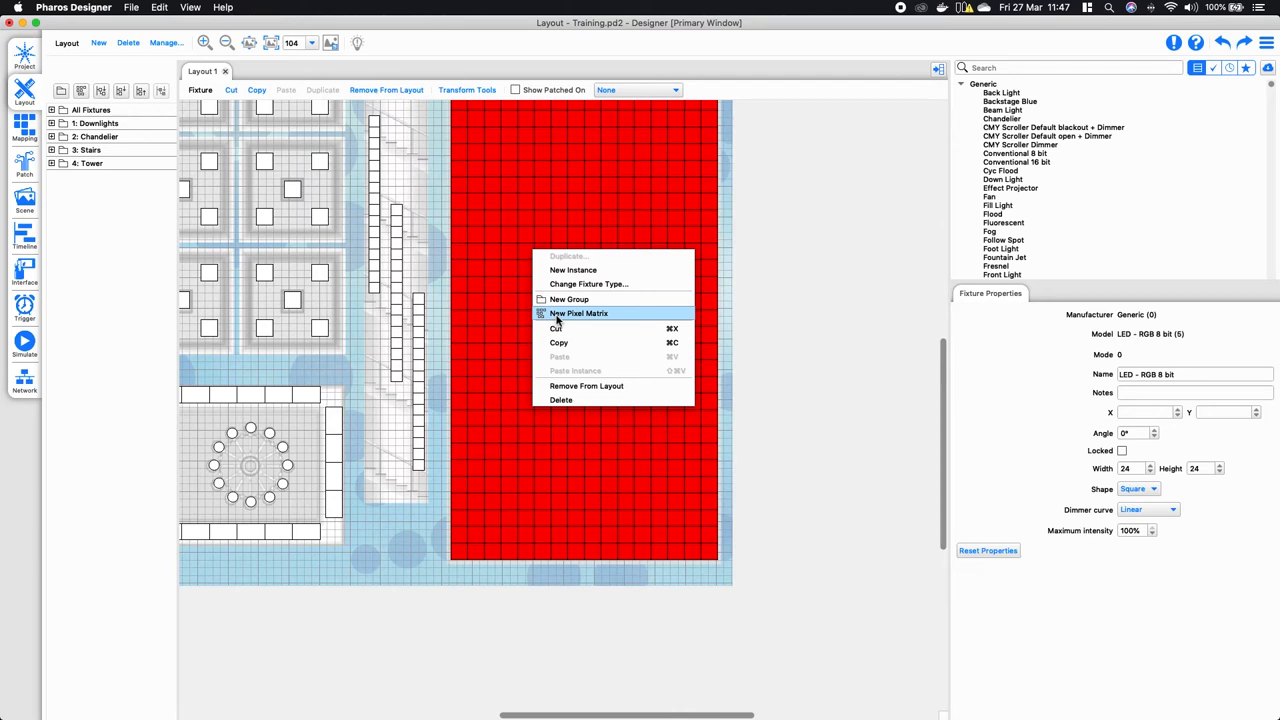
Choose New Pixel Matrix on the selected Tower fixtures to create the Tower Matrix
left_click(578, 313)
type("Tower Matrix")
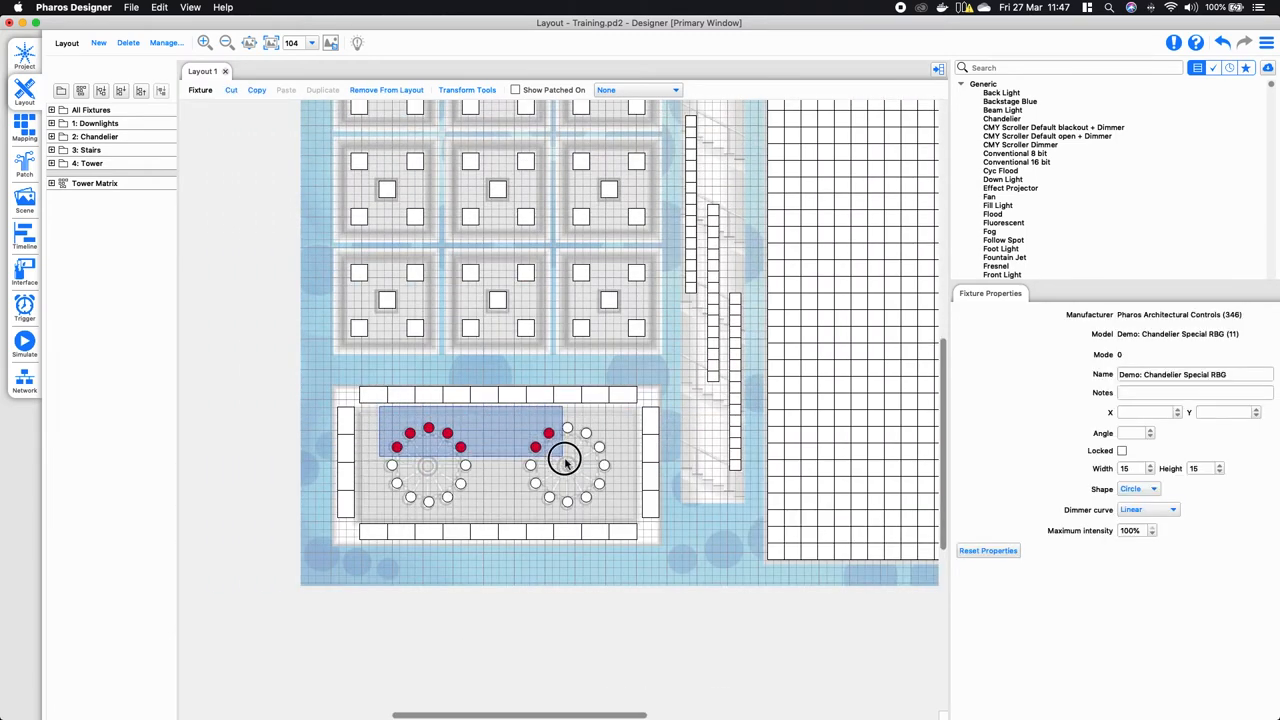
Make a Chandelier Matrix from the selected chandelier fixtures using New Pixel Matrix
right_click(565, 463)
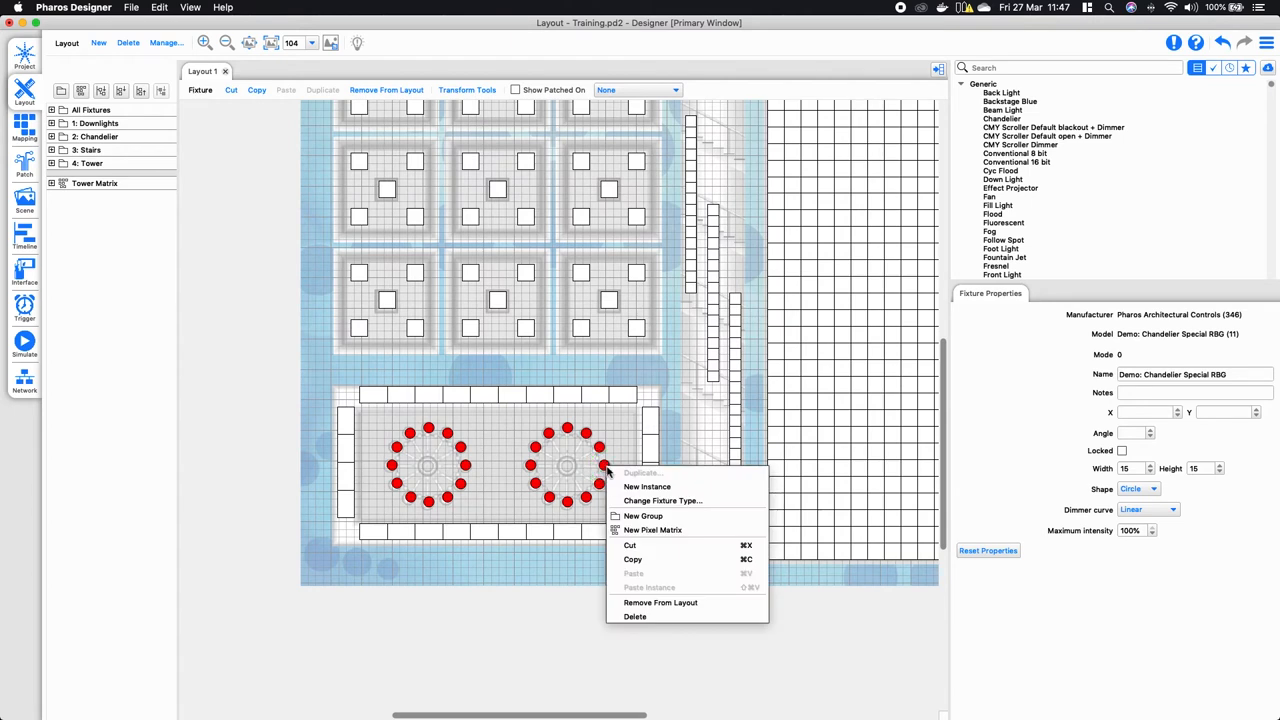
mouse_move(652, 530)
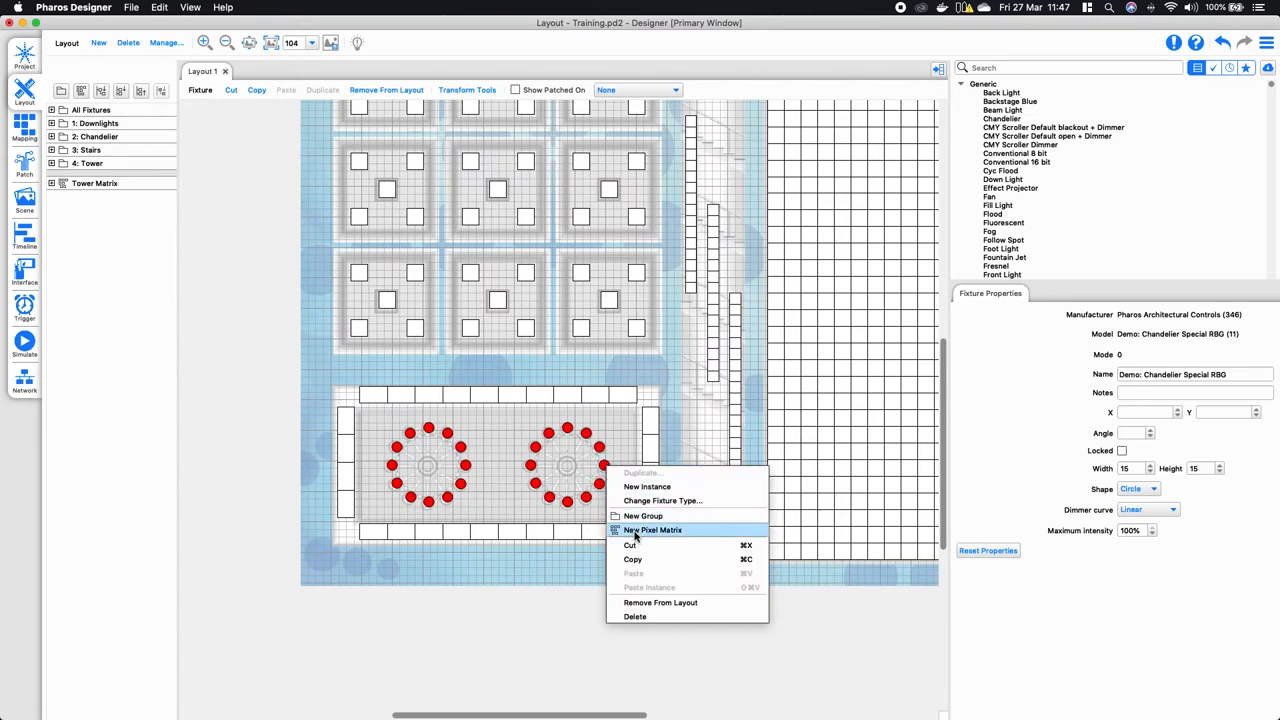
left_click(651, 530)
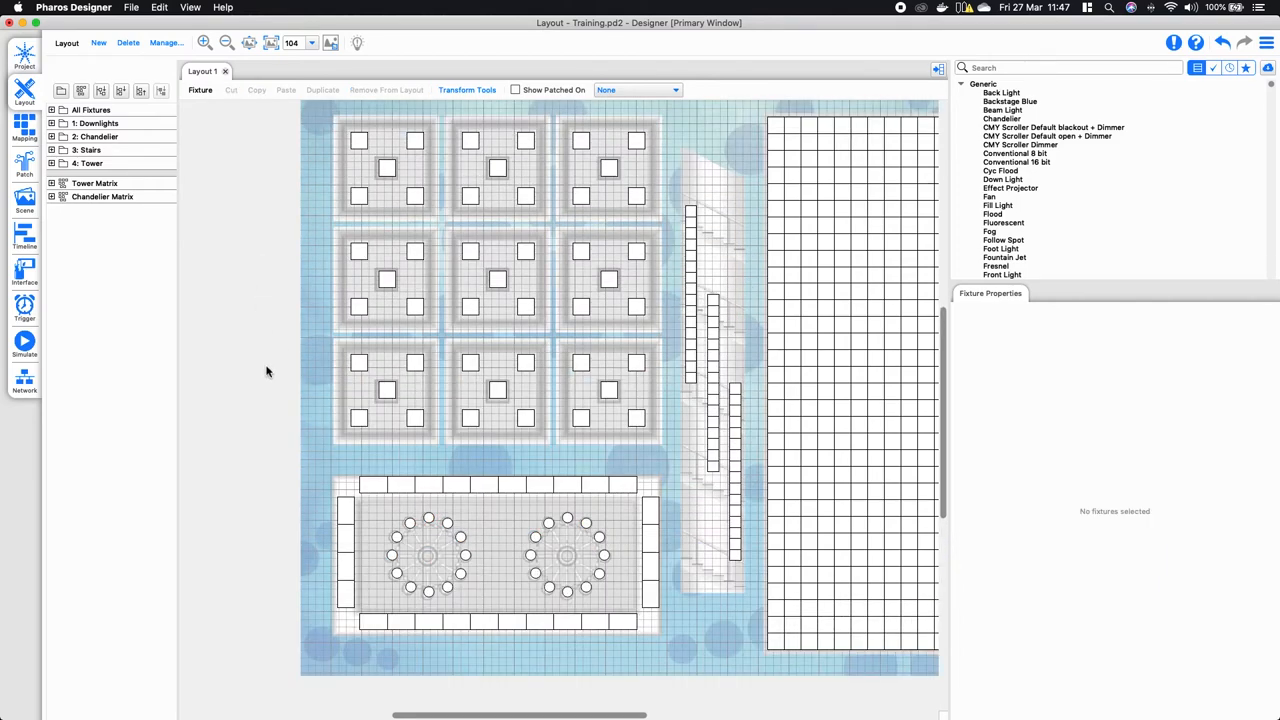
mouse_move(270, 376)
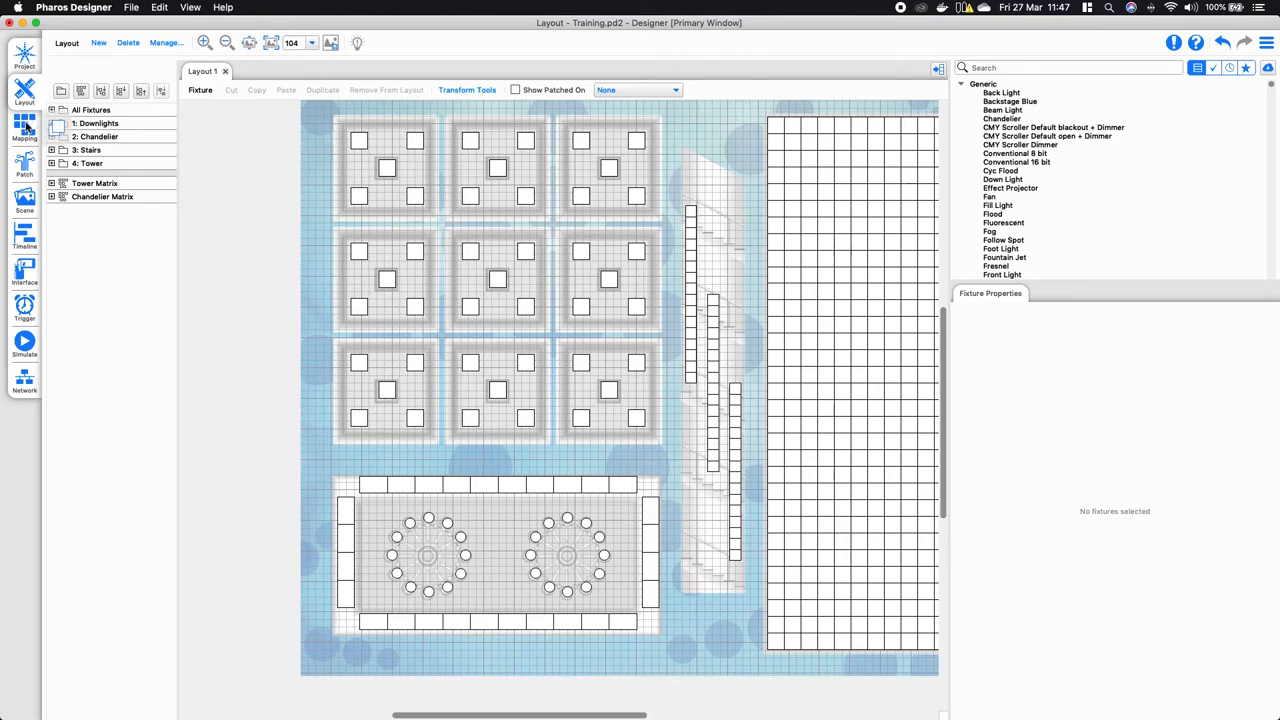
Show the Tower Matrix tab and zoom in on its pixel grid
left_click(24, 128)
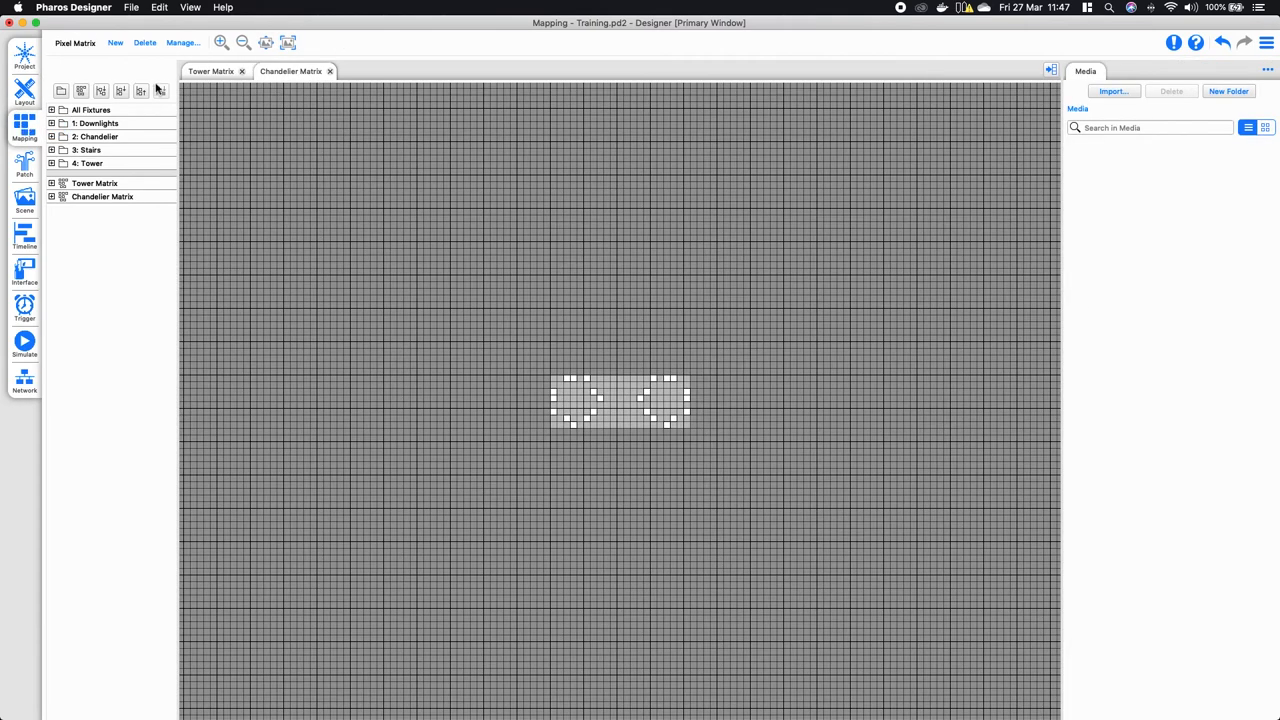
mouse_move(160, 88)
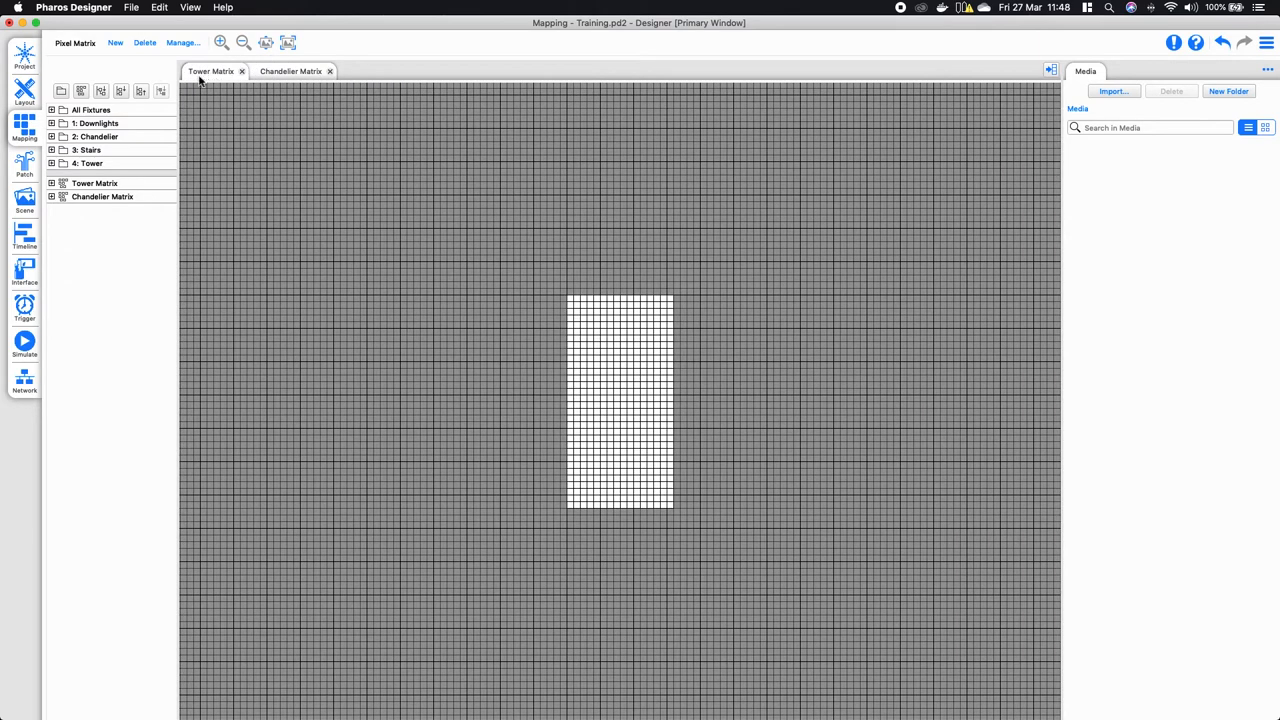
left_click(220, 42)
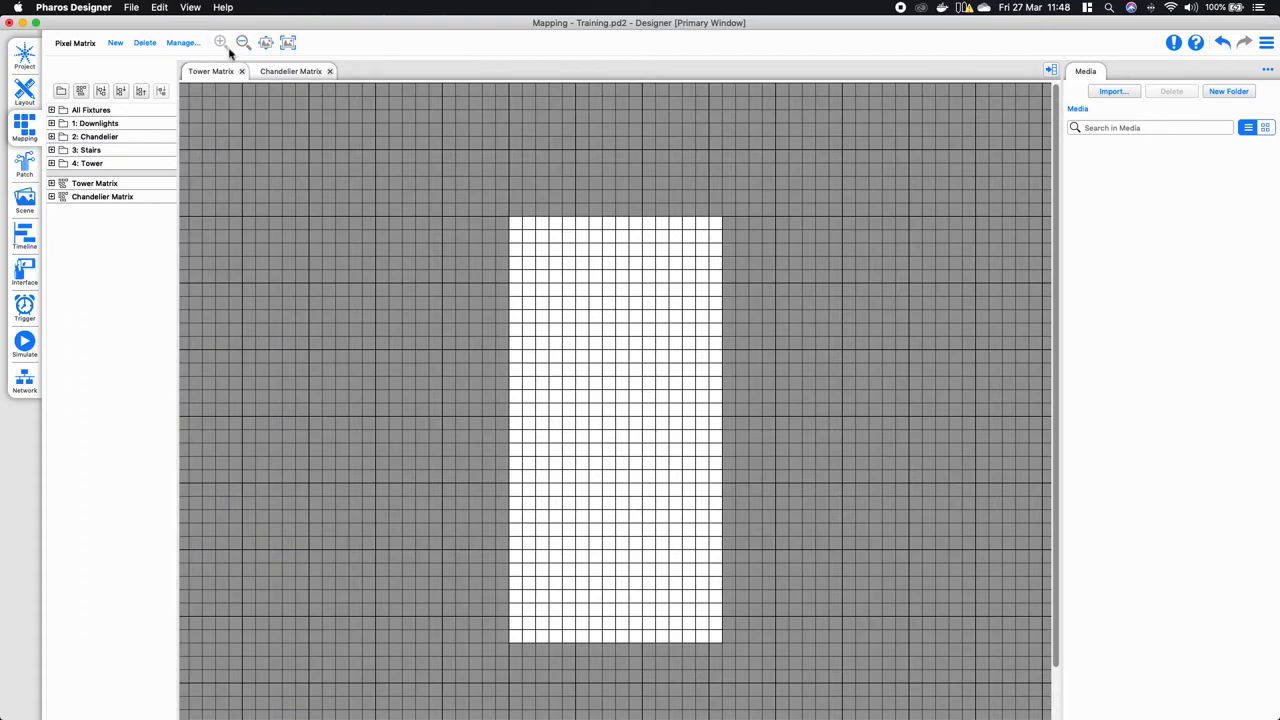
left_click(514, 223)
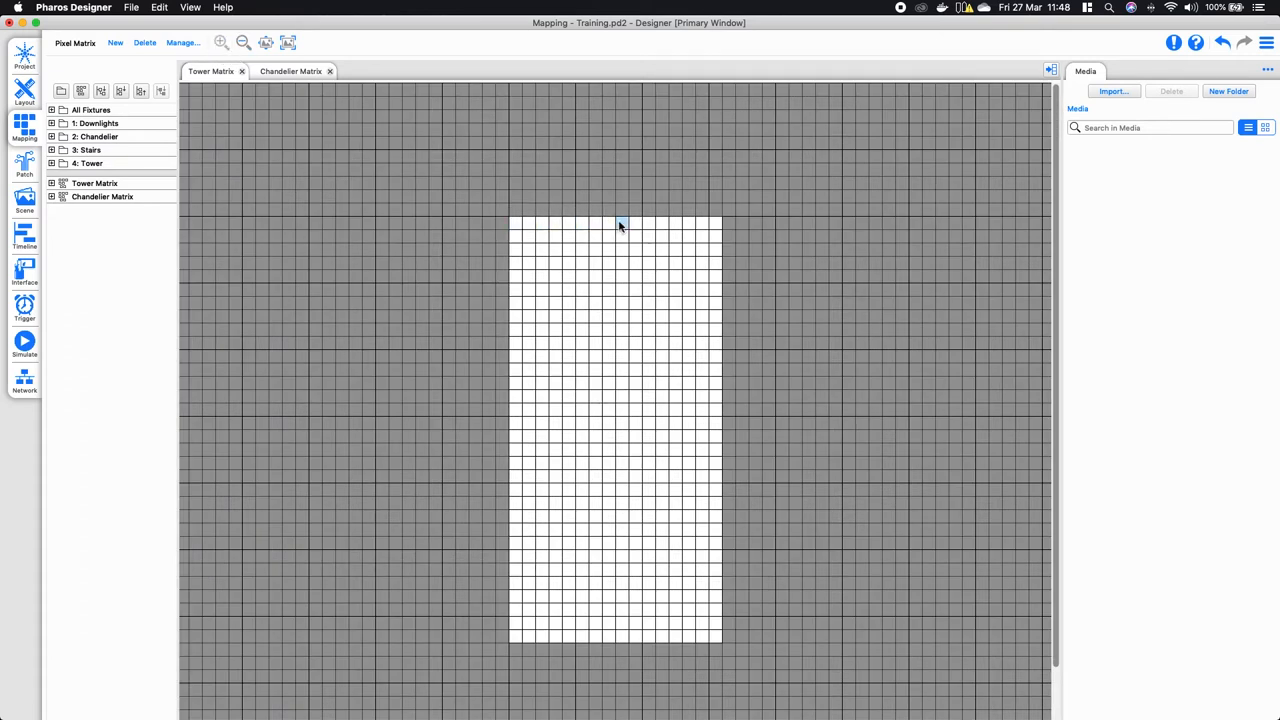
left_click(582, 277)
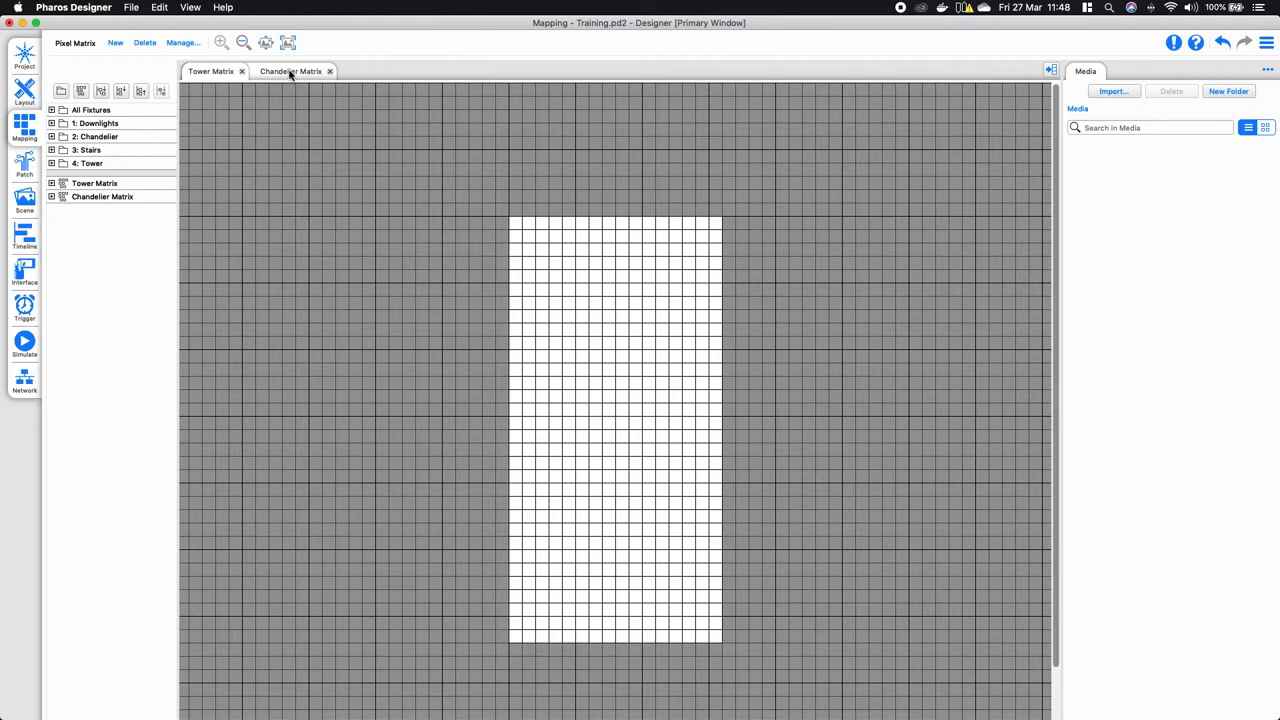
Zoom in on the Chandelier Matrix and drag stray pixels into left and right rings
left_click(221, 42)
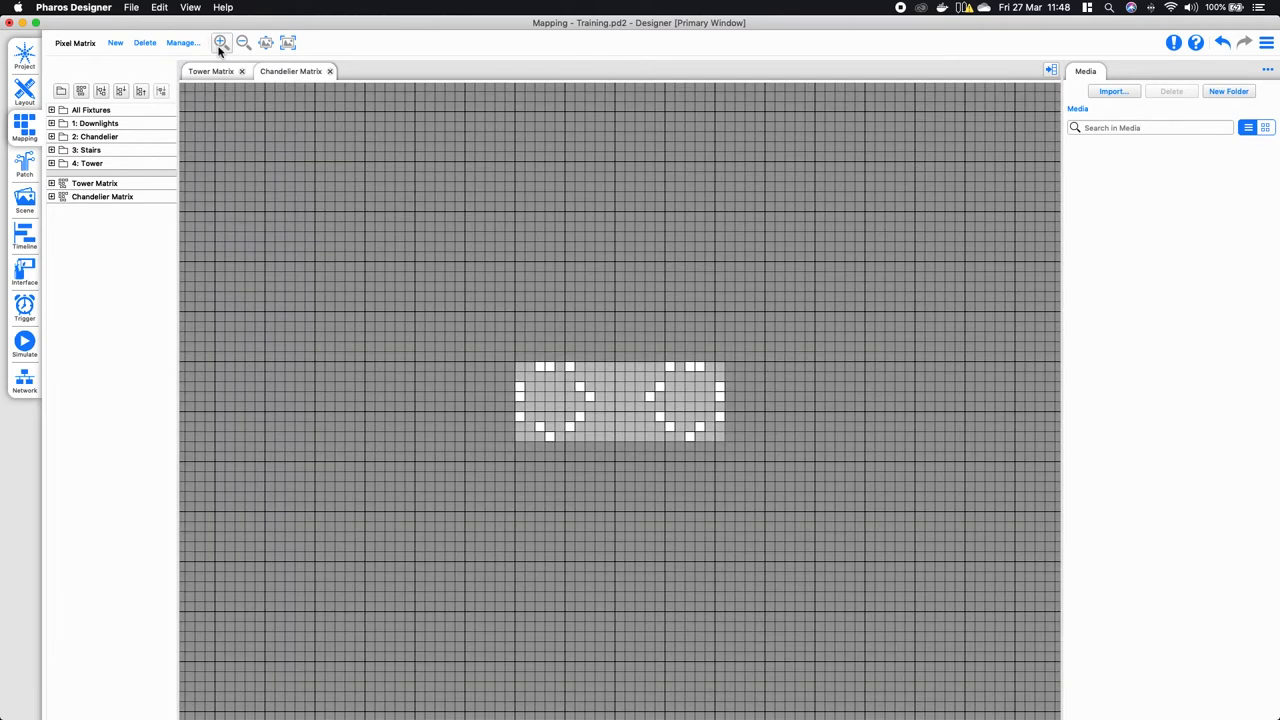
left_click(220, 42)
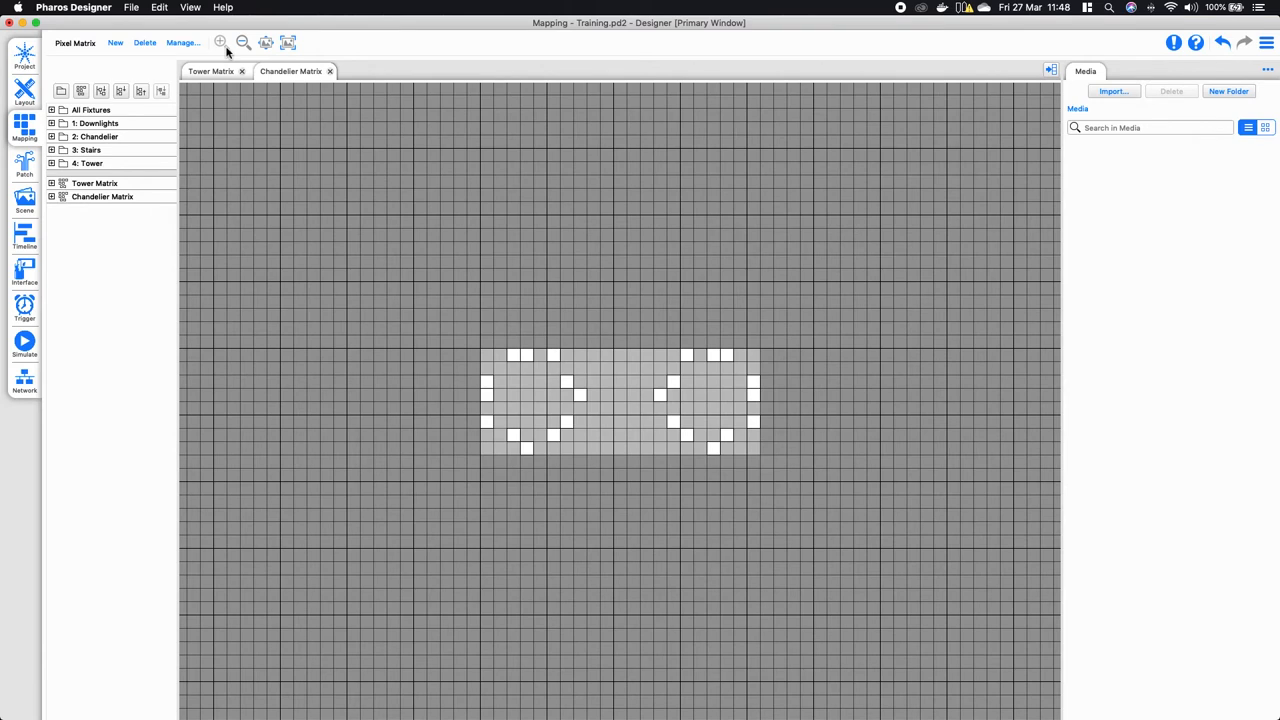
mouse_move(220, 42)
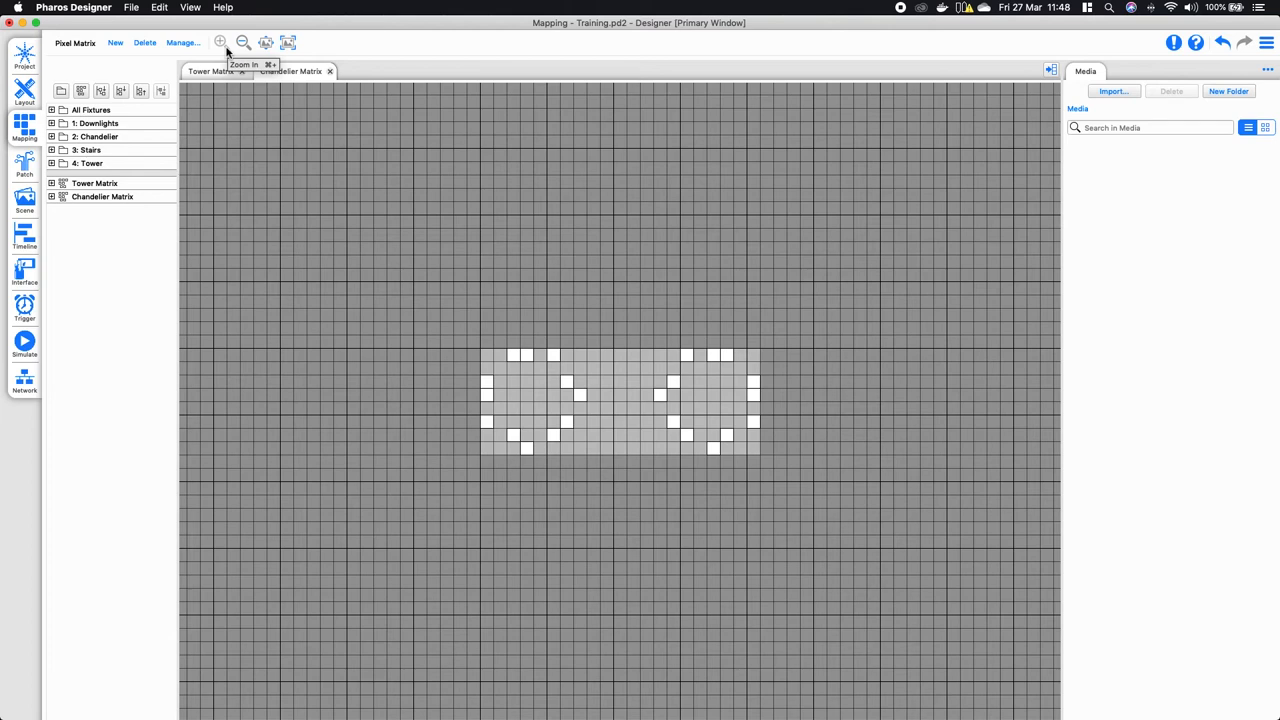
mouse_move(644, 517)
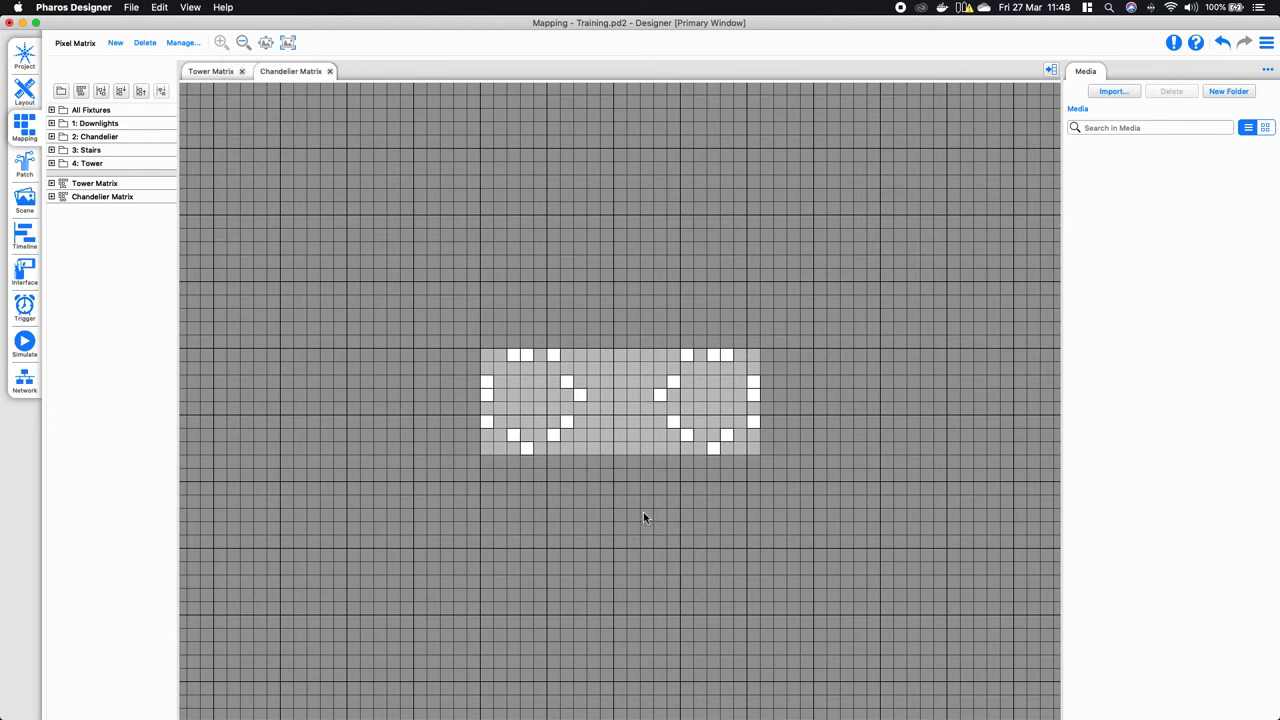
left_click(493, 422)
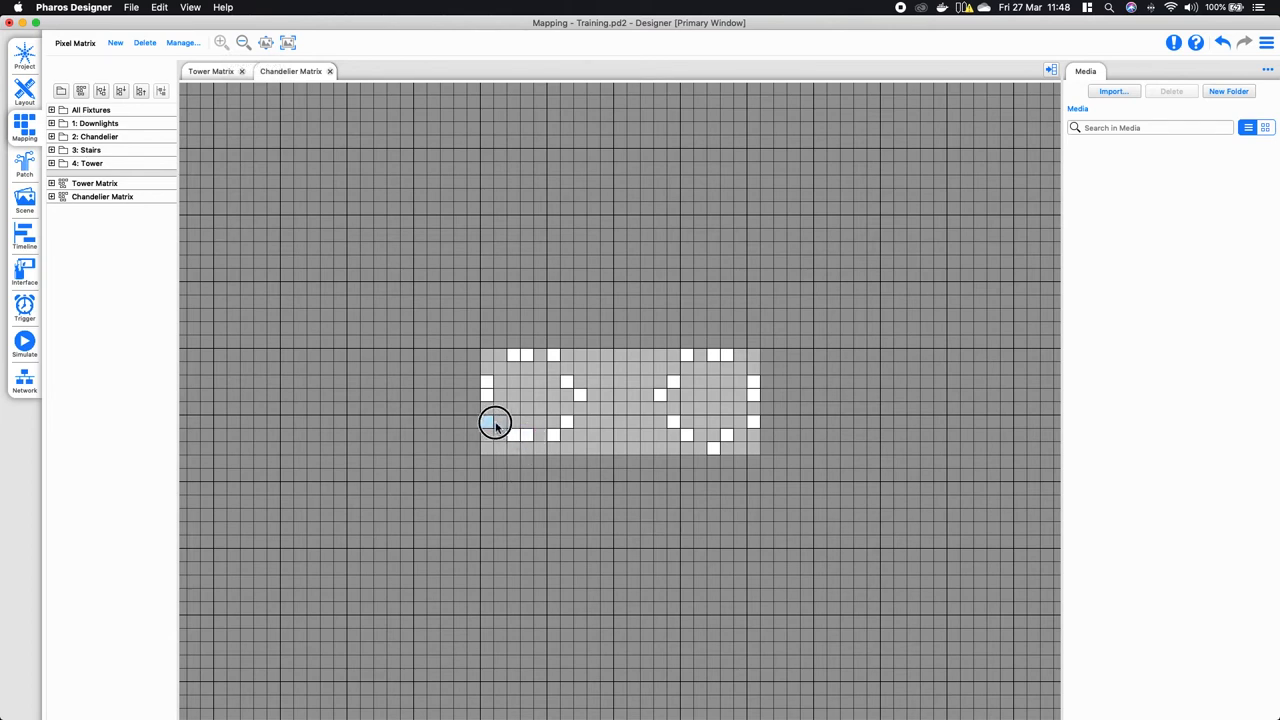
left_click(500, 395)
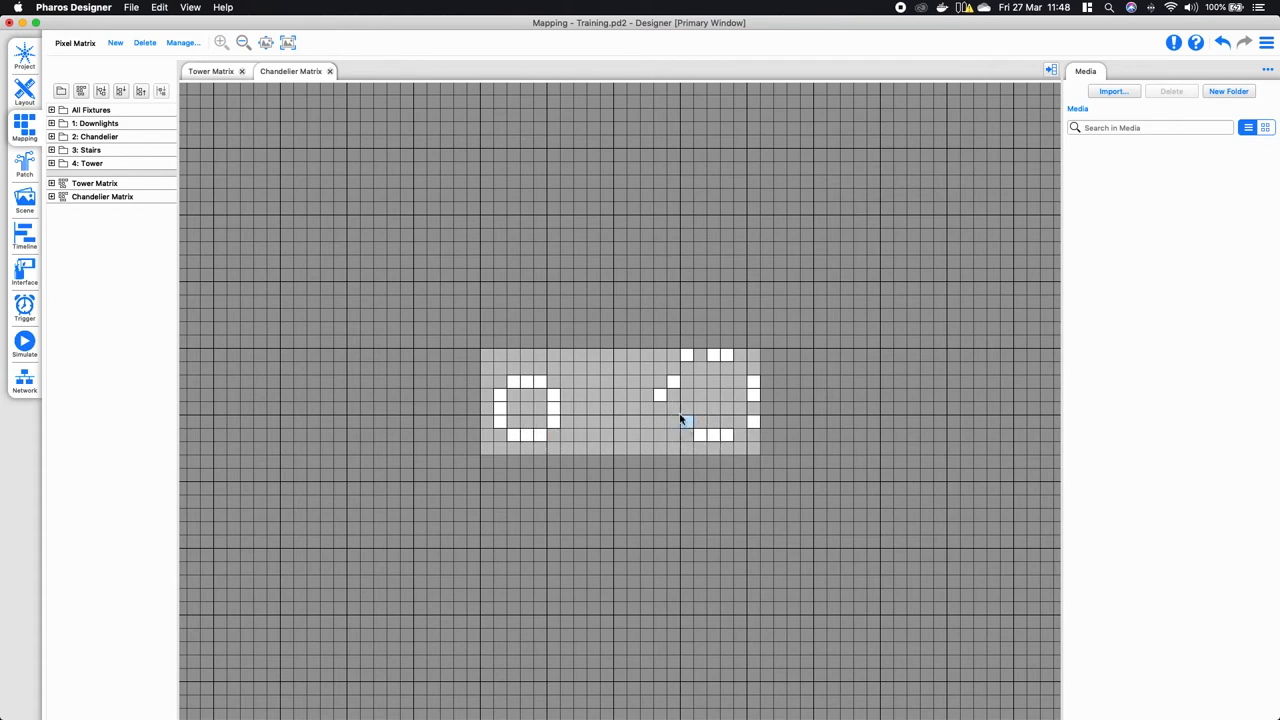
left_click(686, 395)
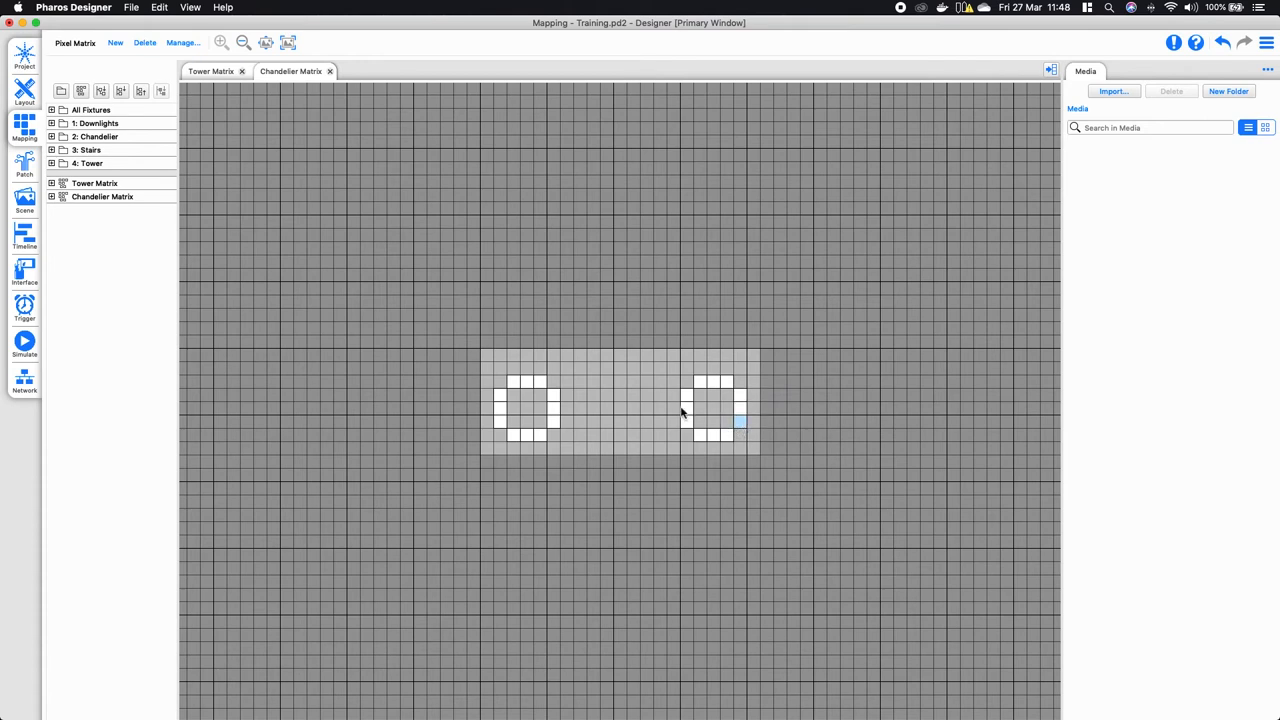
mouse_move(433, 349)
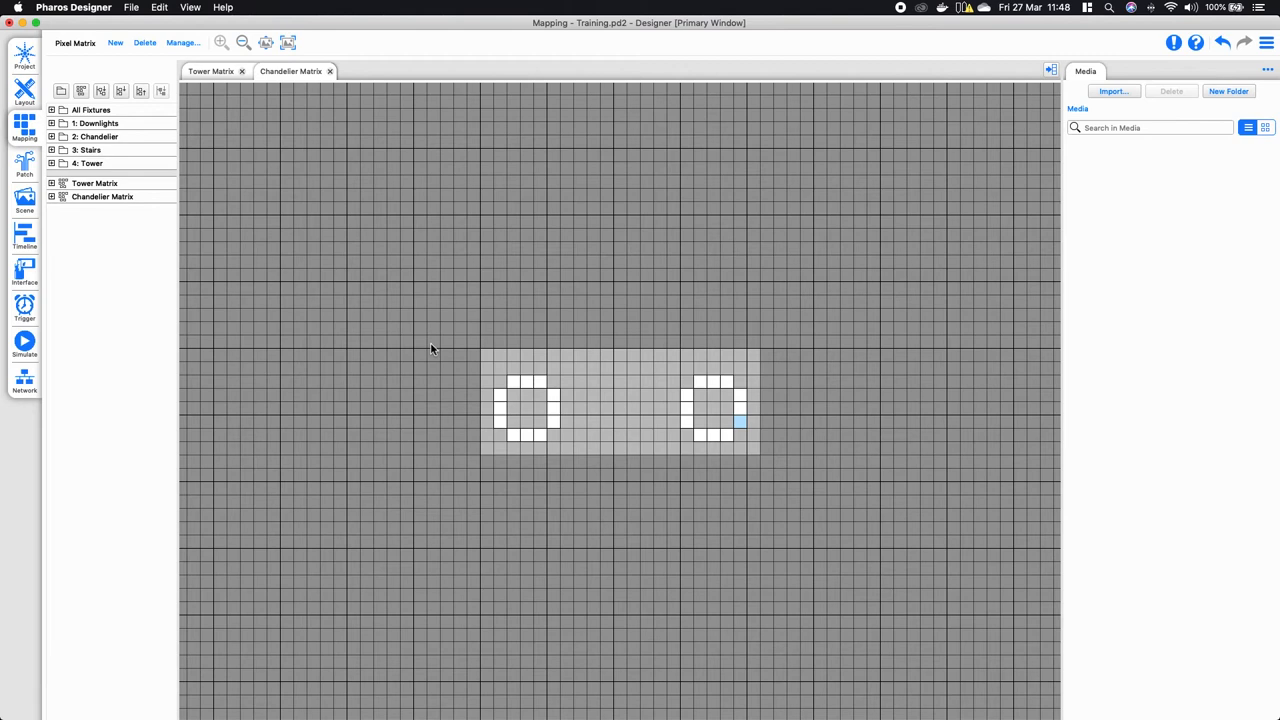
mouse_move(383, 304)
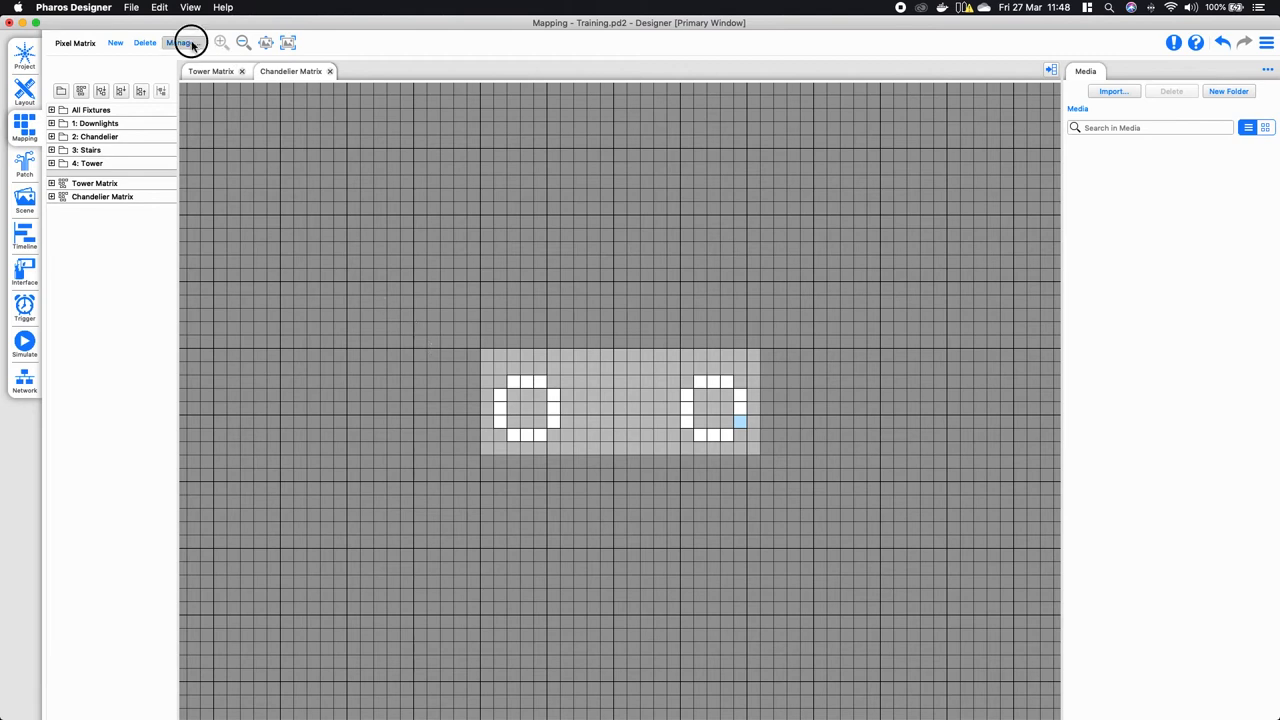
In Manage..., pick the Chandelier Matrix and crop it to contents (19 × 5)
left_click(182, 42)
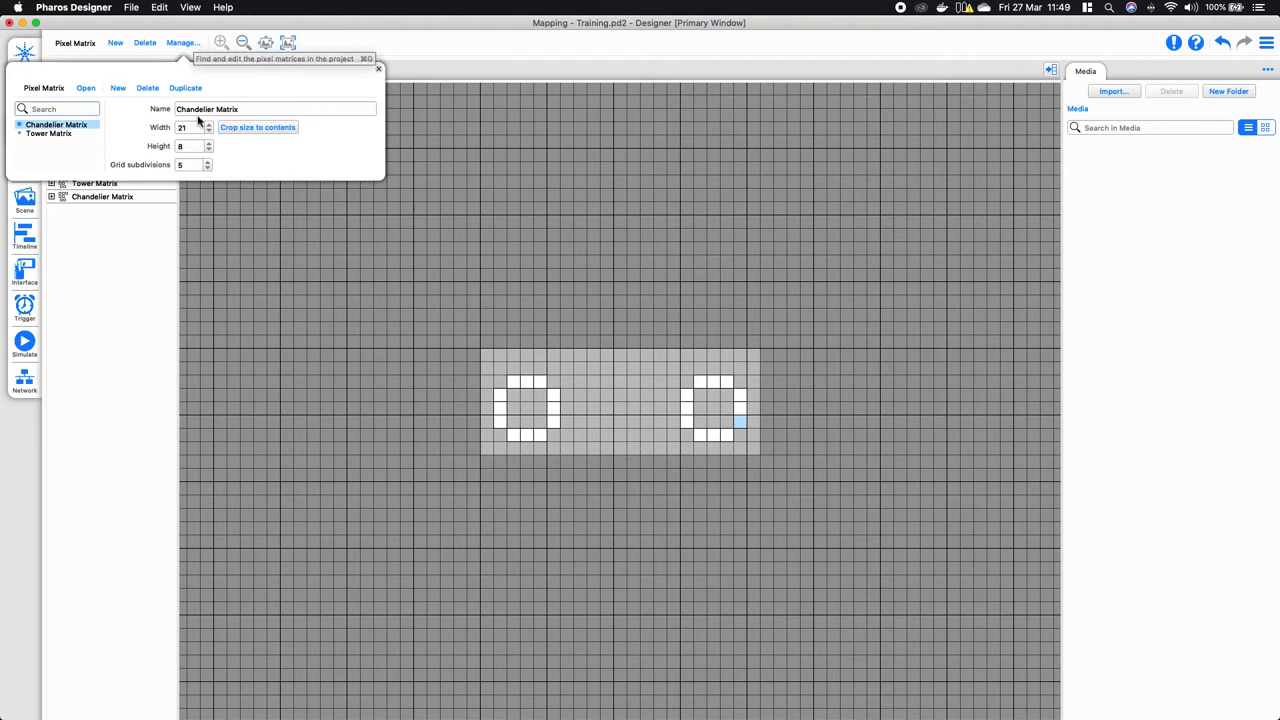
left_click(207, 124)
type("4")
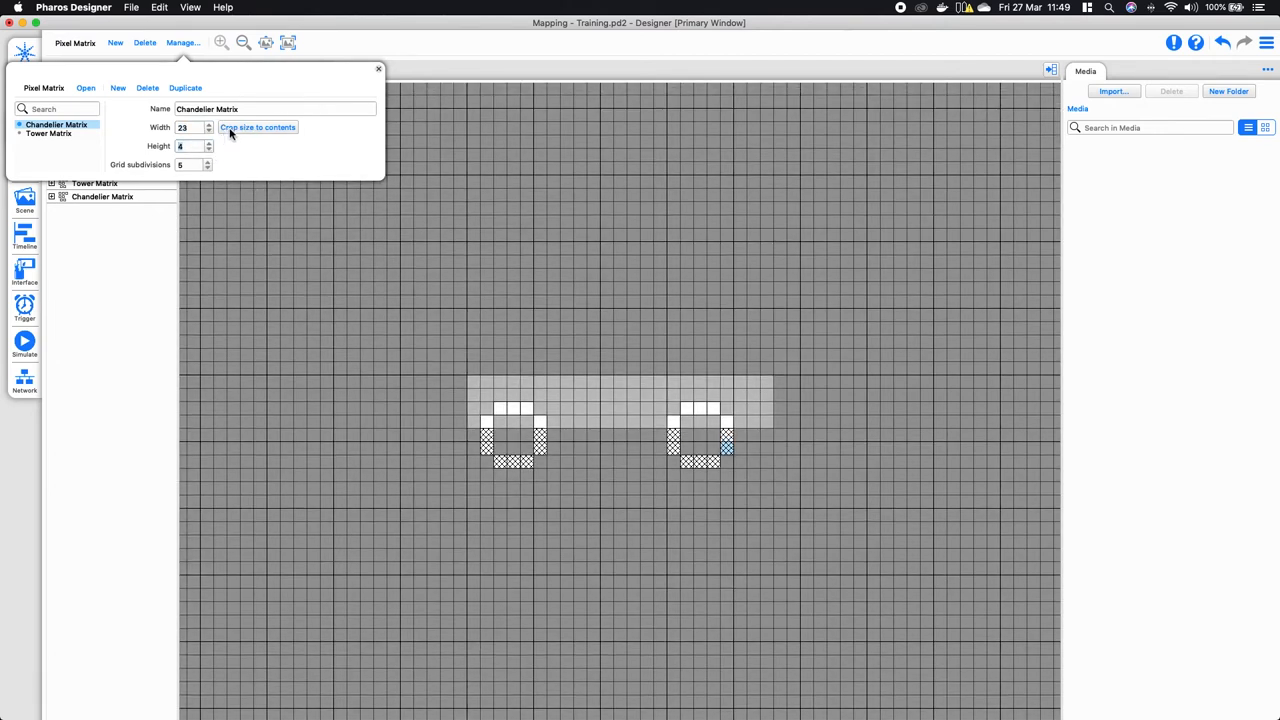
left_click(257, 127)
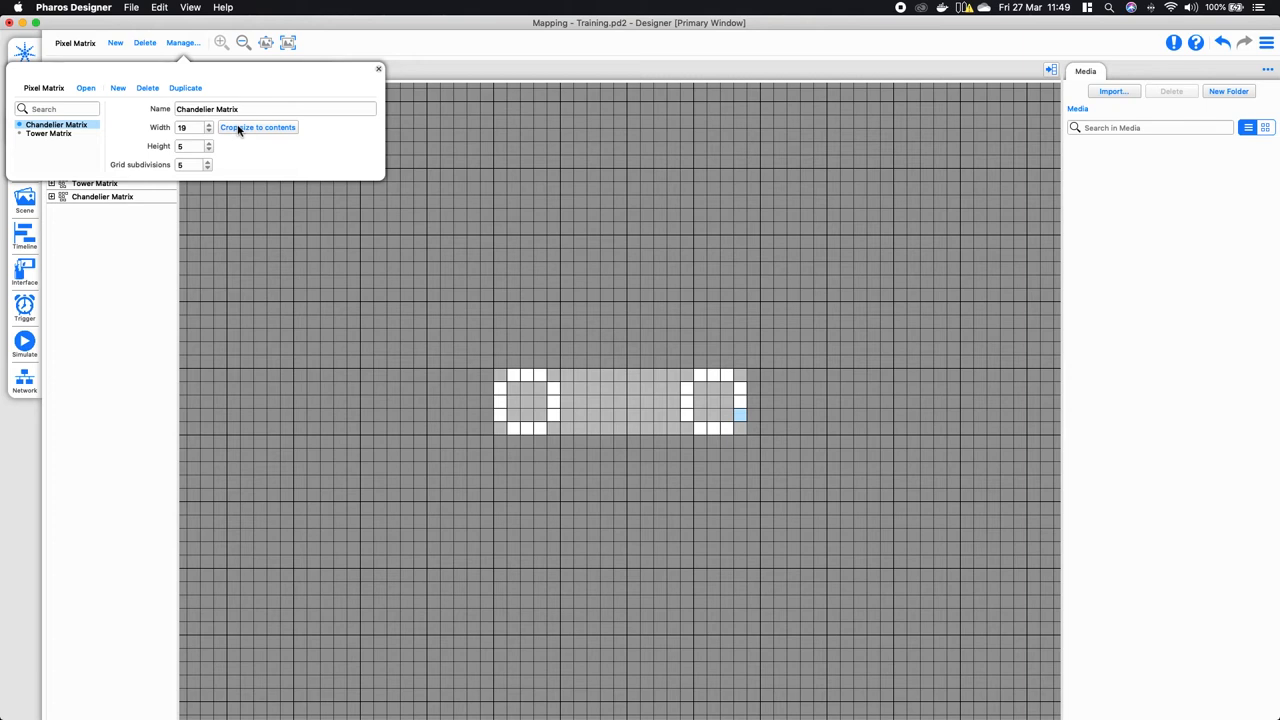
mouse_move(281, 310)
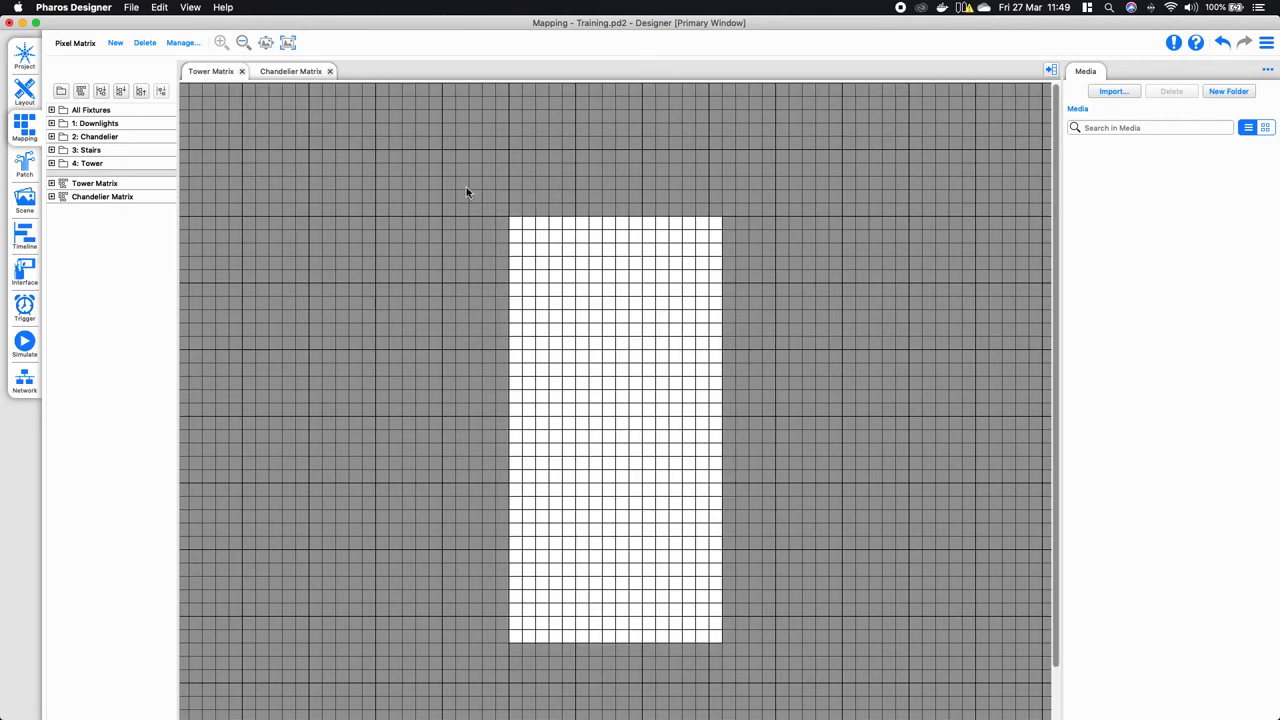
mouse_move(459, 206)
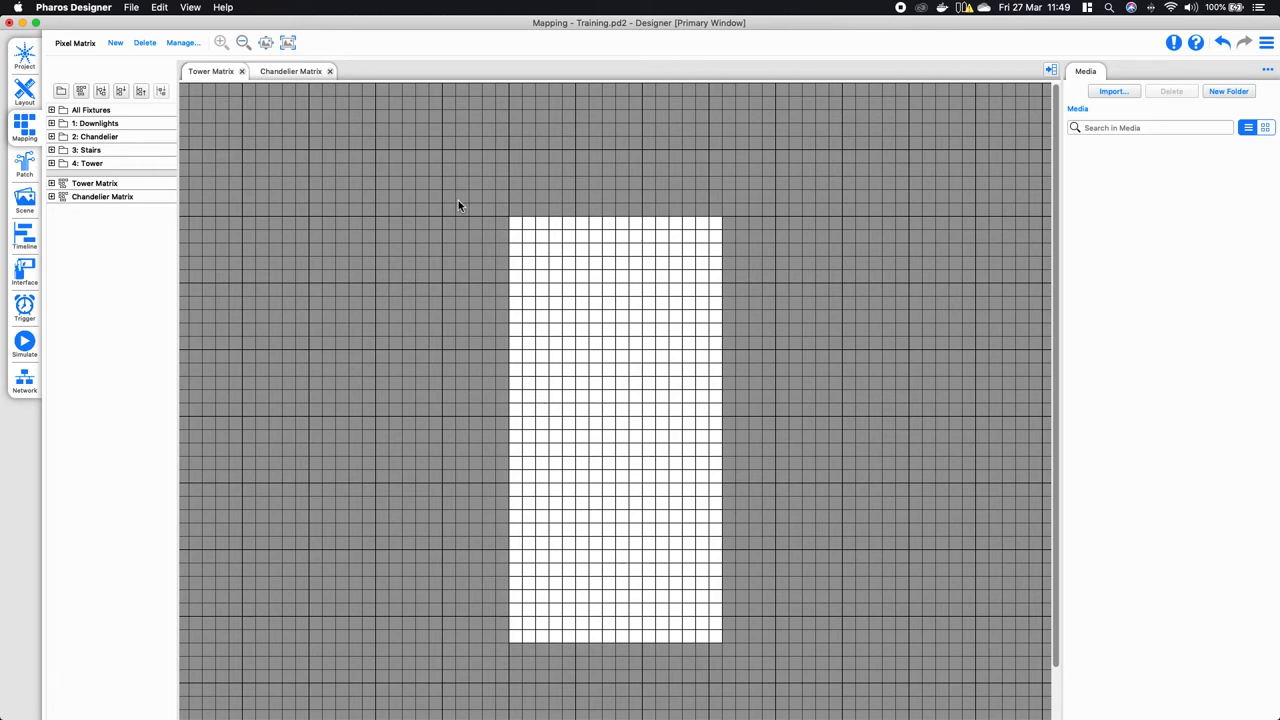
mouse_move(454, 208)
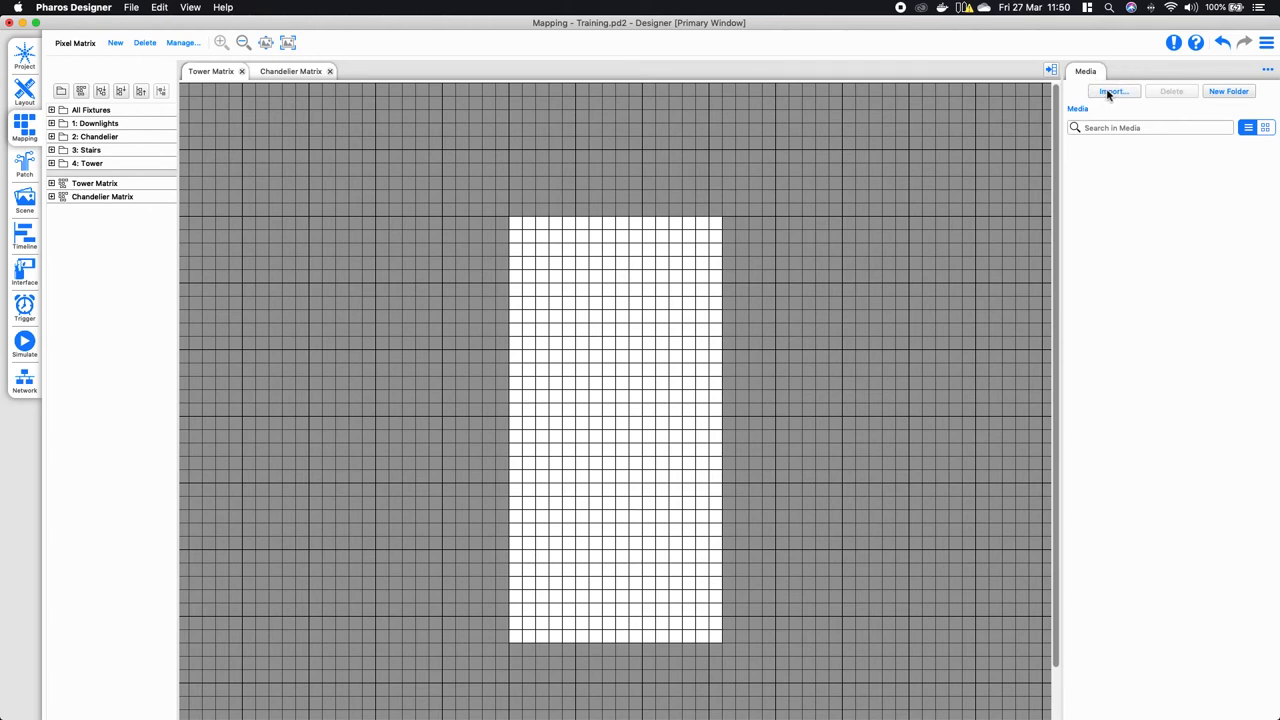
Import all four sample clips from Training > media_samples into the media library
left_click(1112, 91)
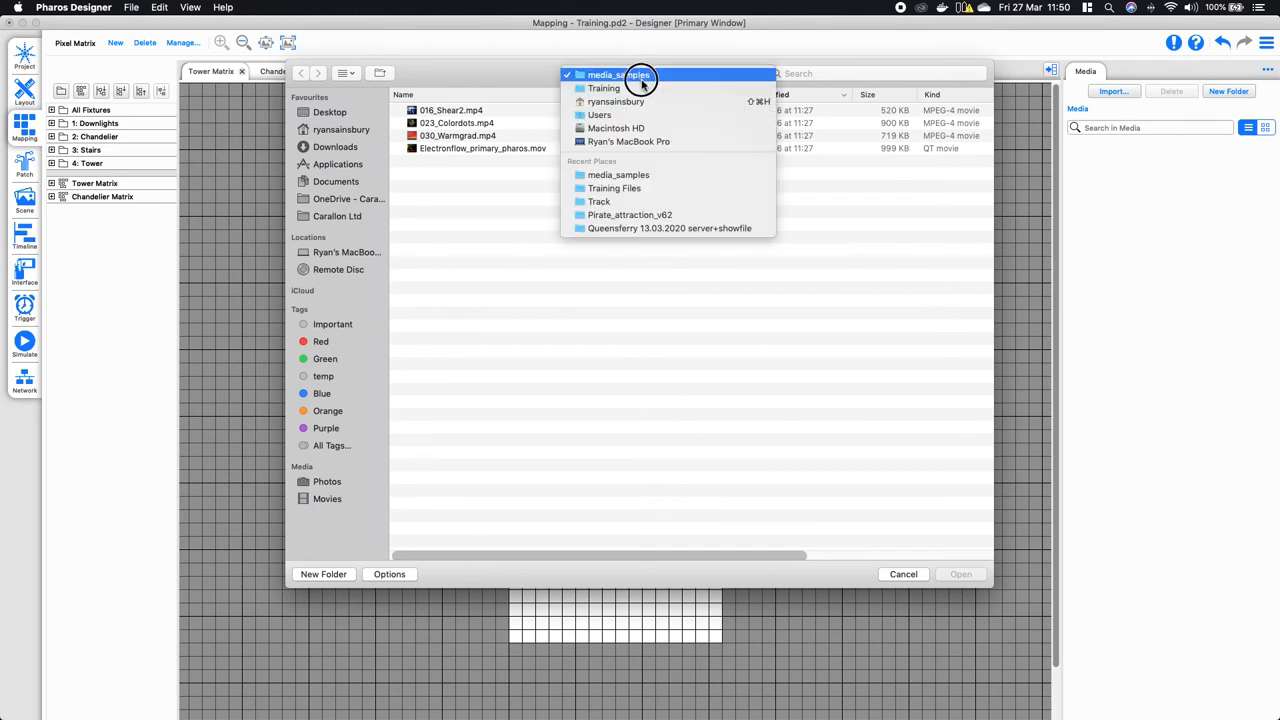
left_click(604, 88)
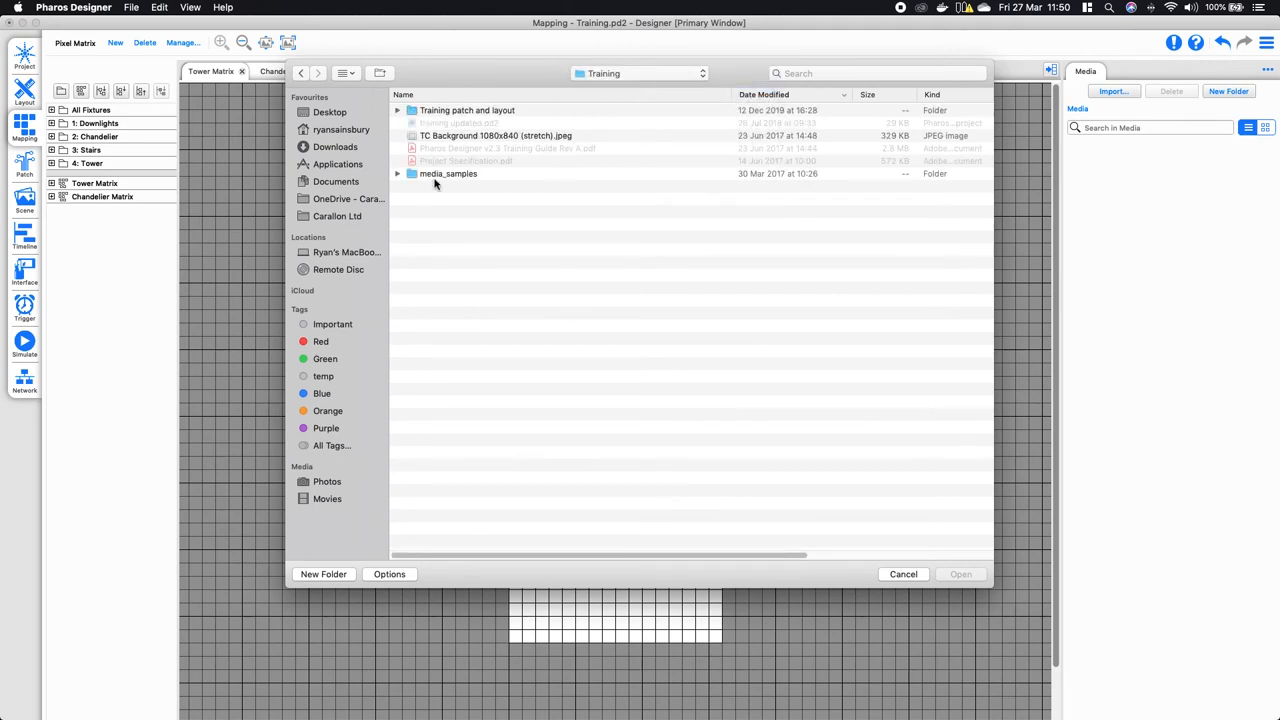
mouse_move(446, 178)
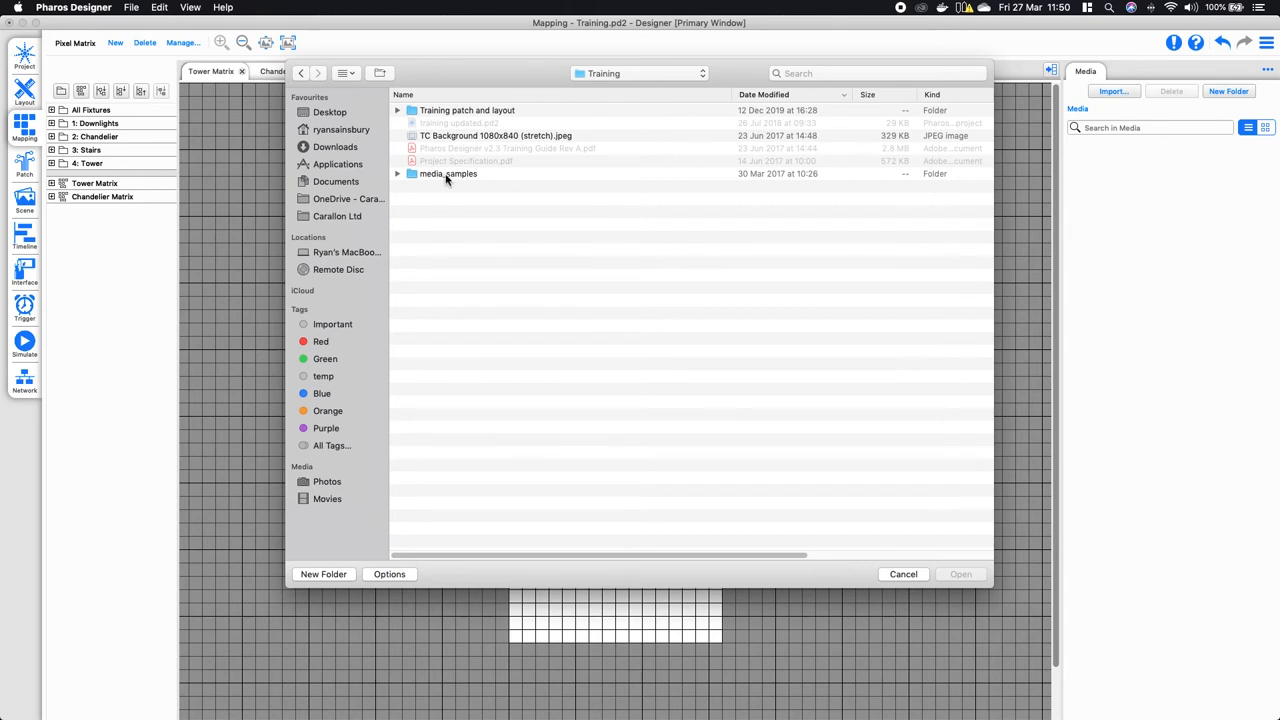
double_click(448, 173)
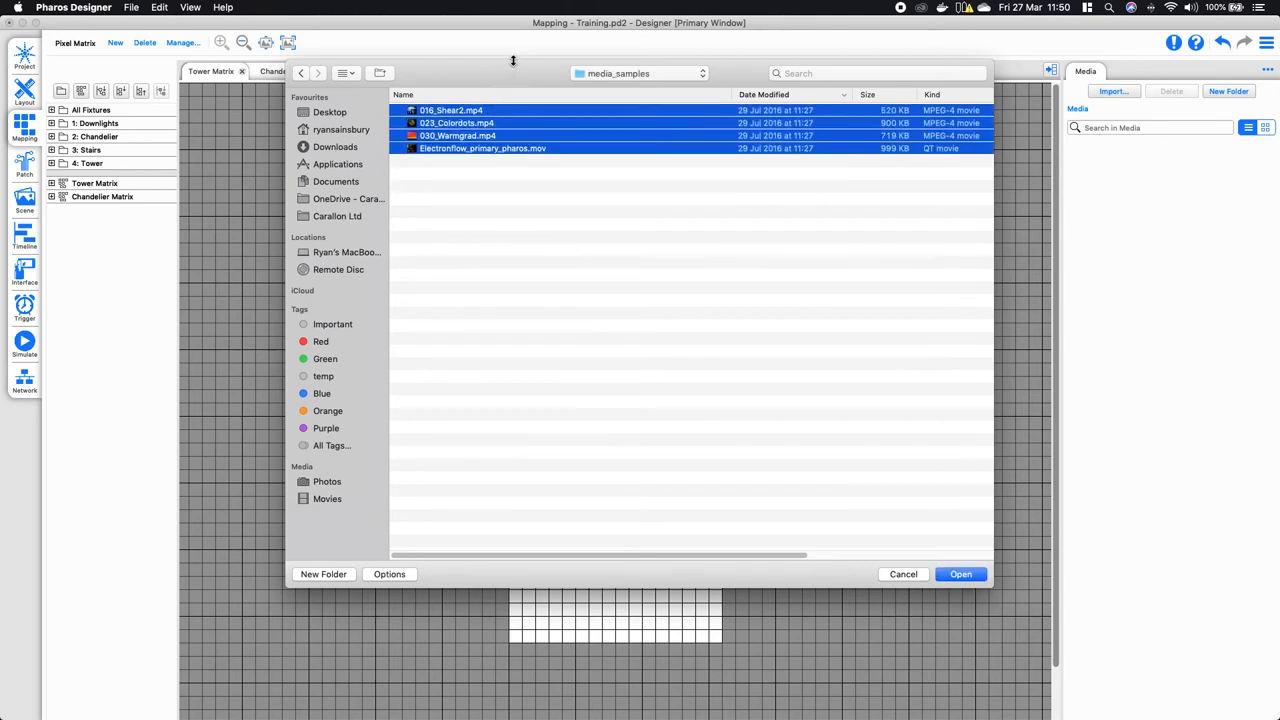
mouse_move(518, 85)
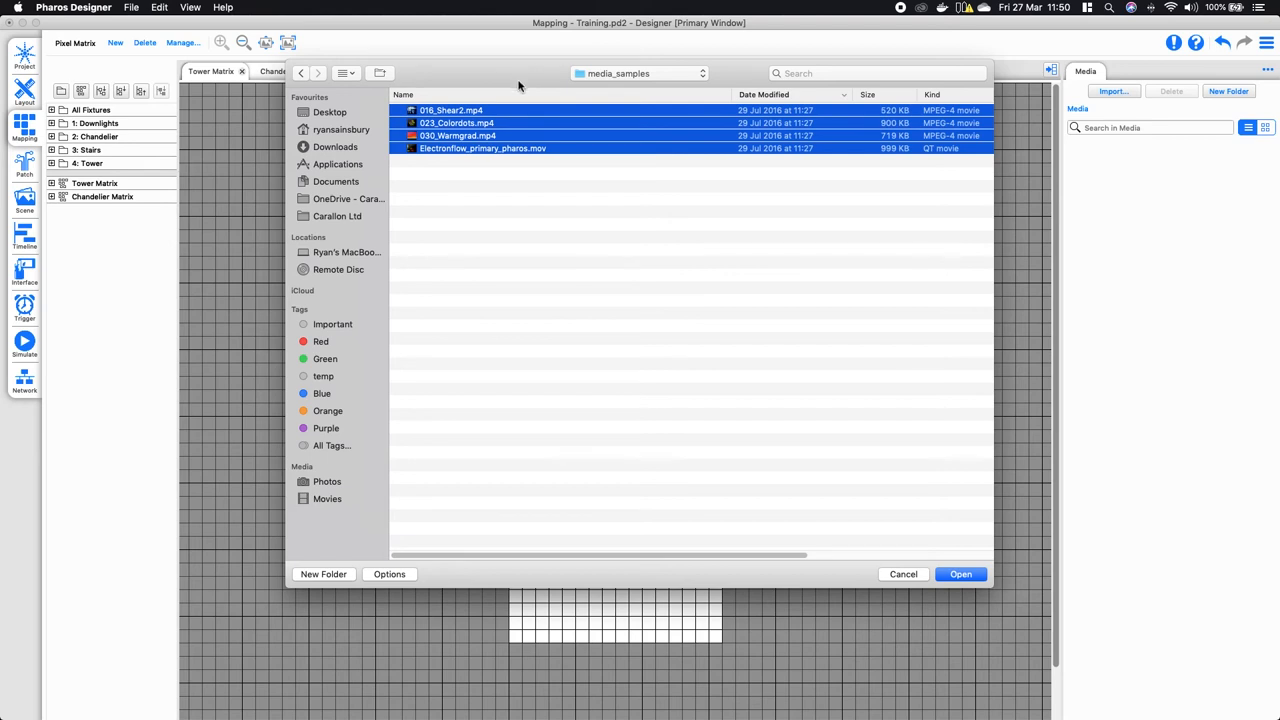
left_click(960, 573)
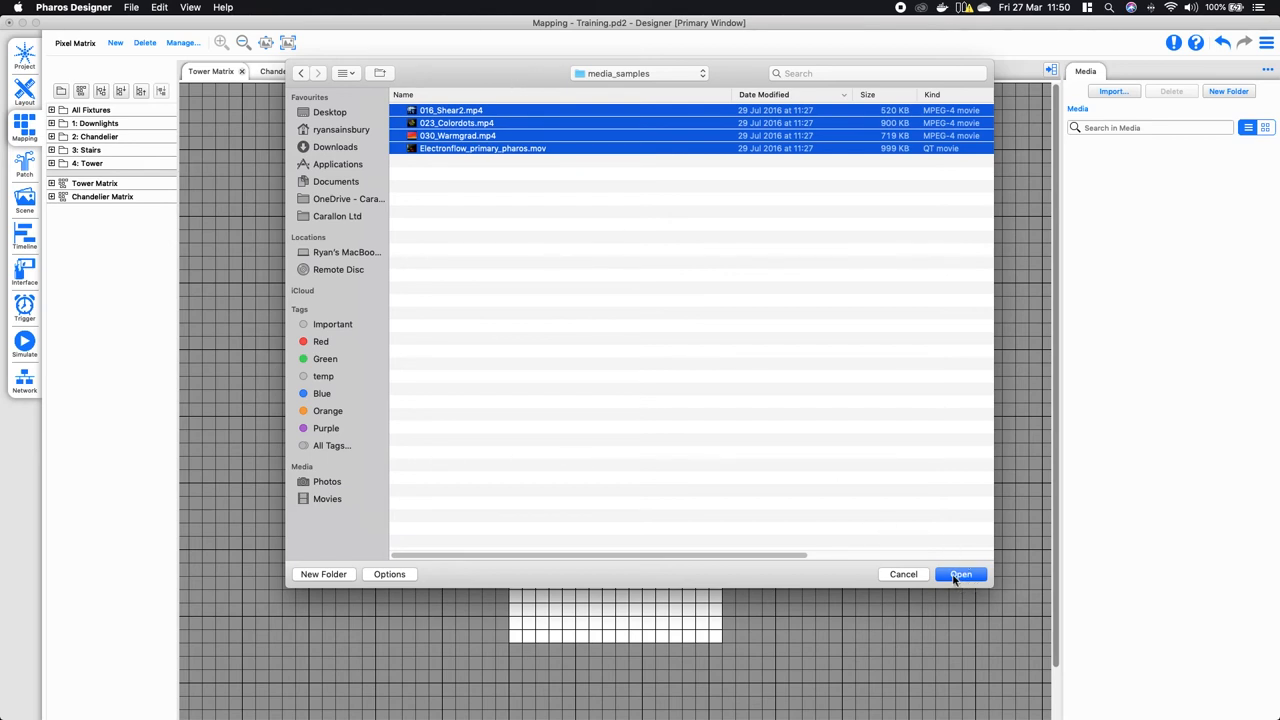
left_click(960, 573)
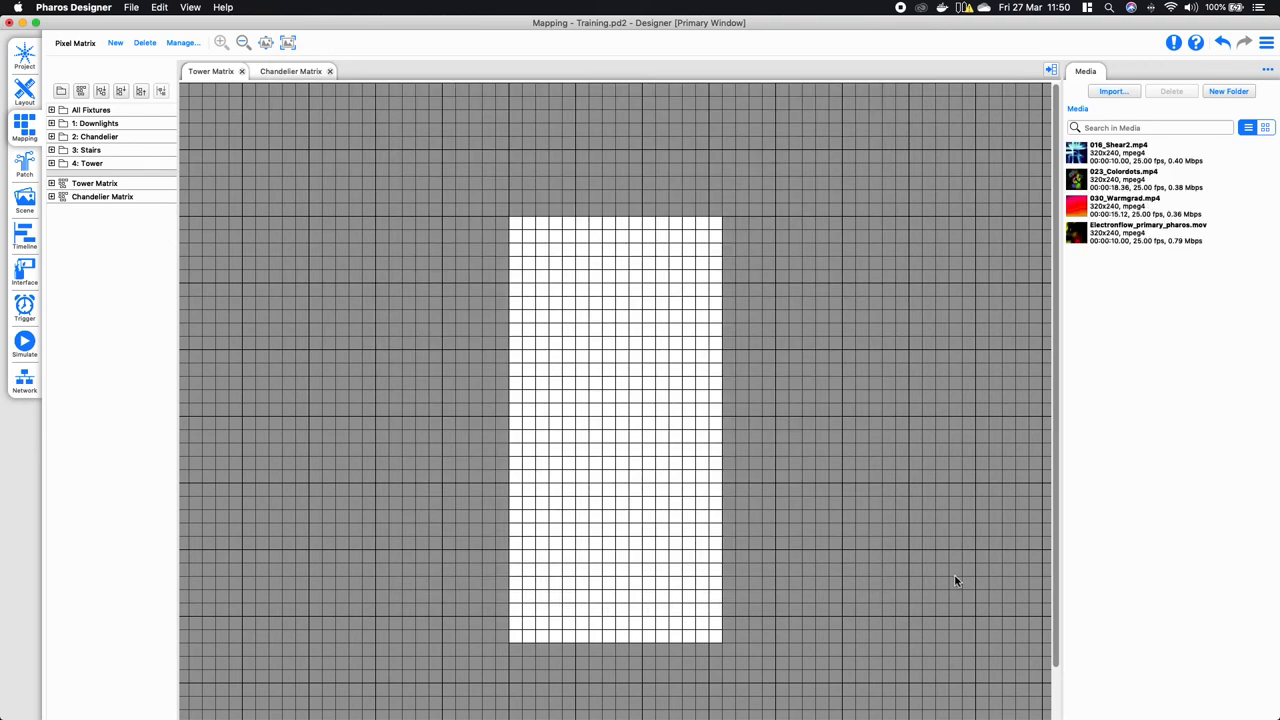
mouse_move(1201, 461)
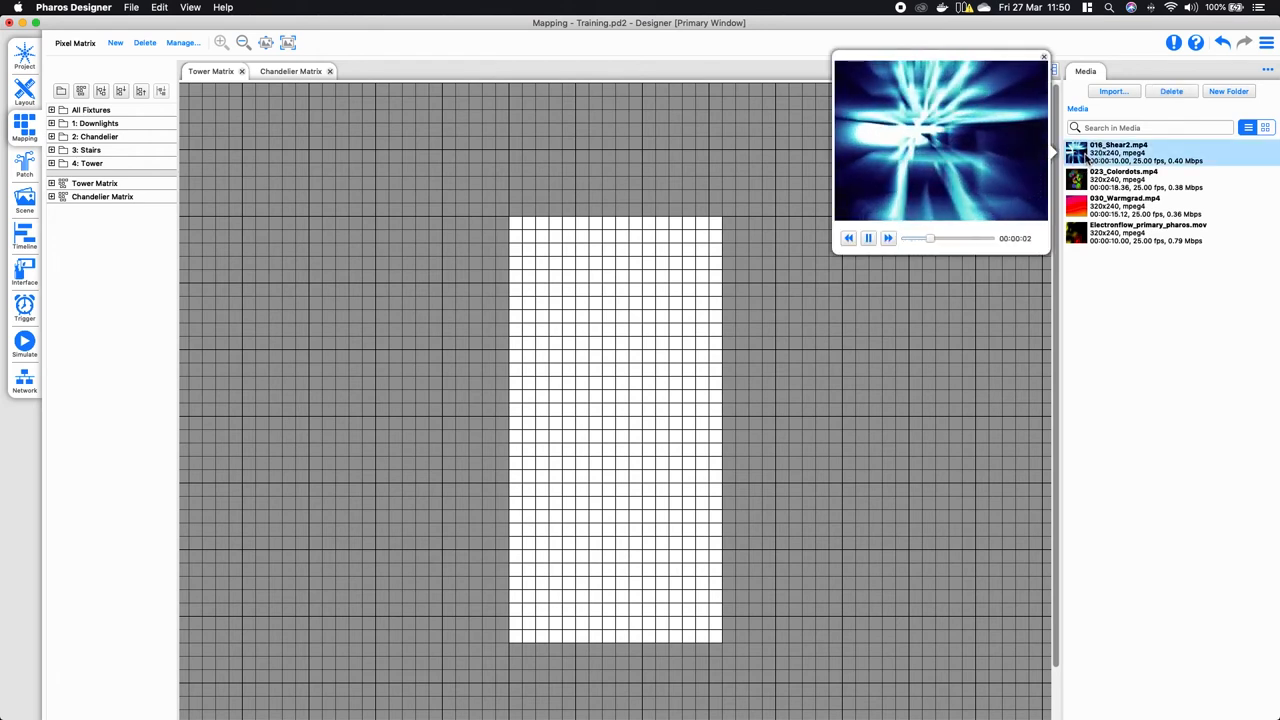
left_click(1120, 179)
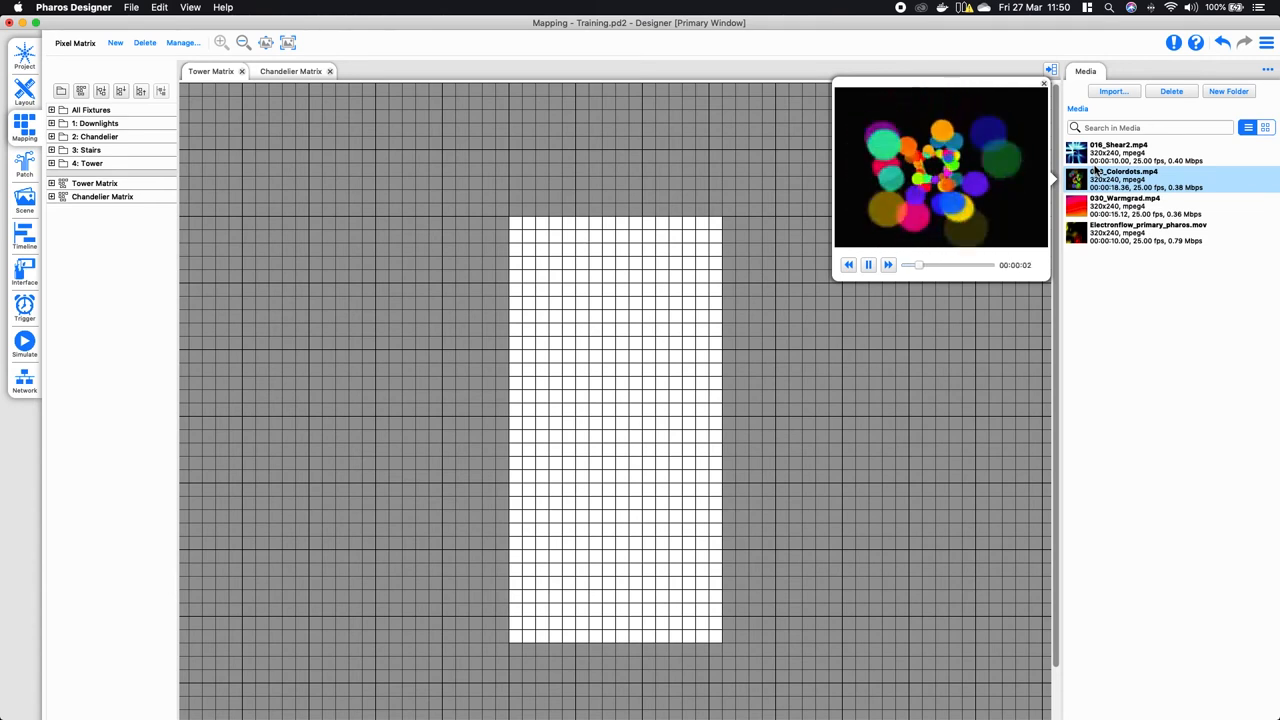
left_click(1125, 205)
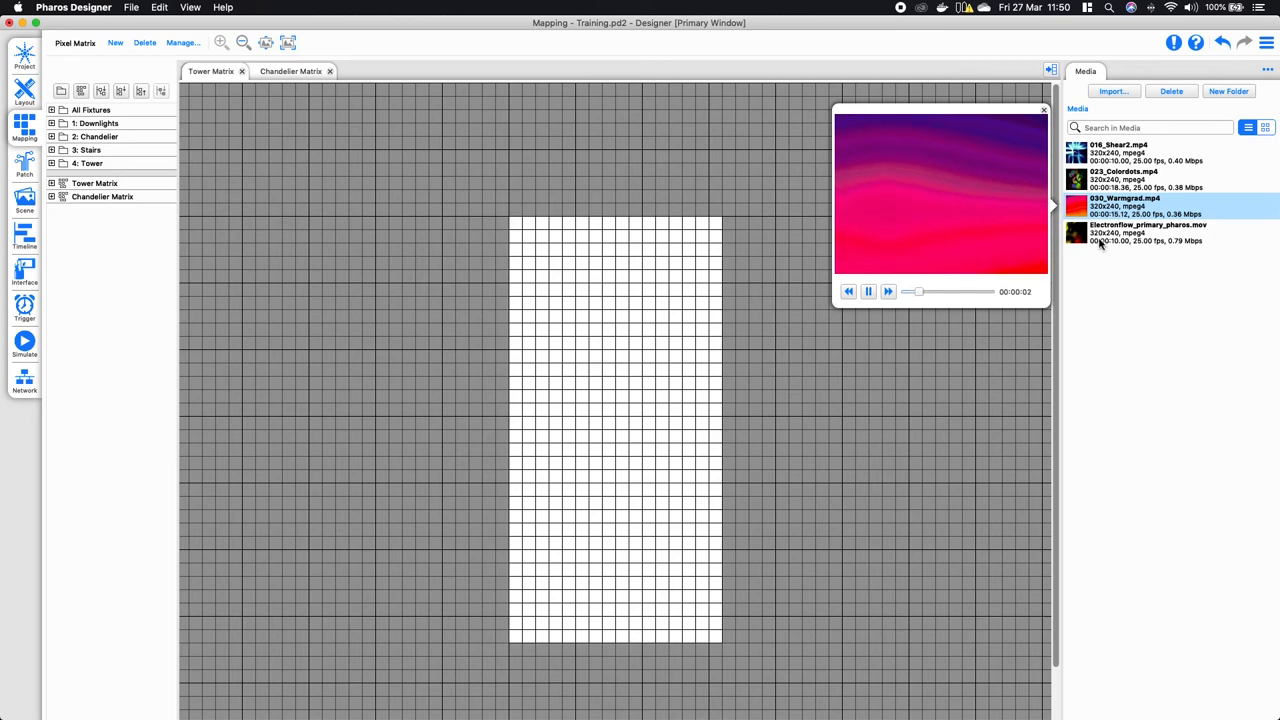
left_click(1148, 232)
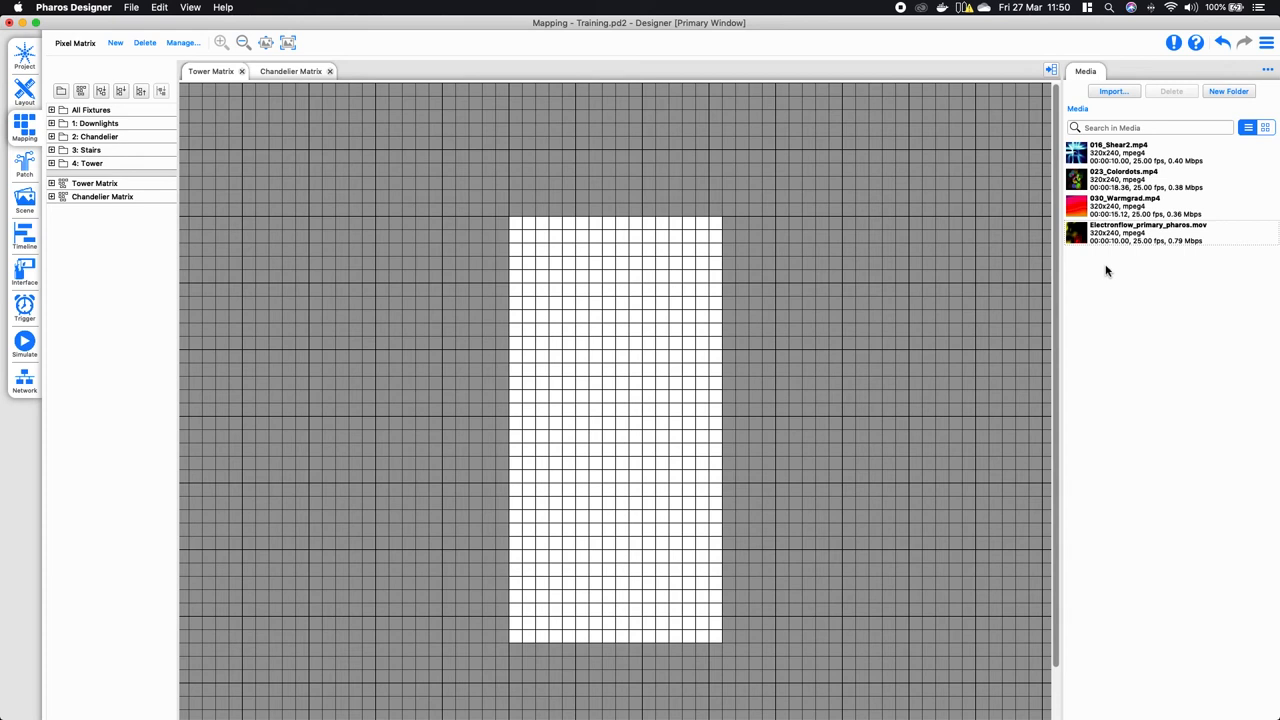
mouse_move(930, 331)
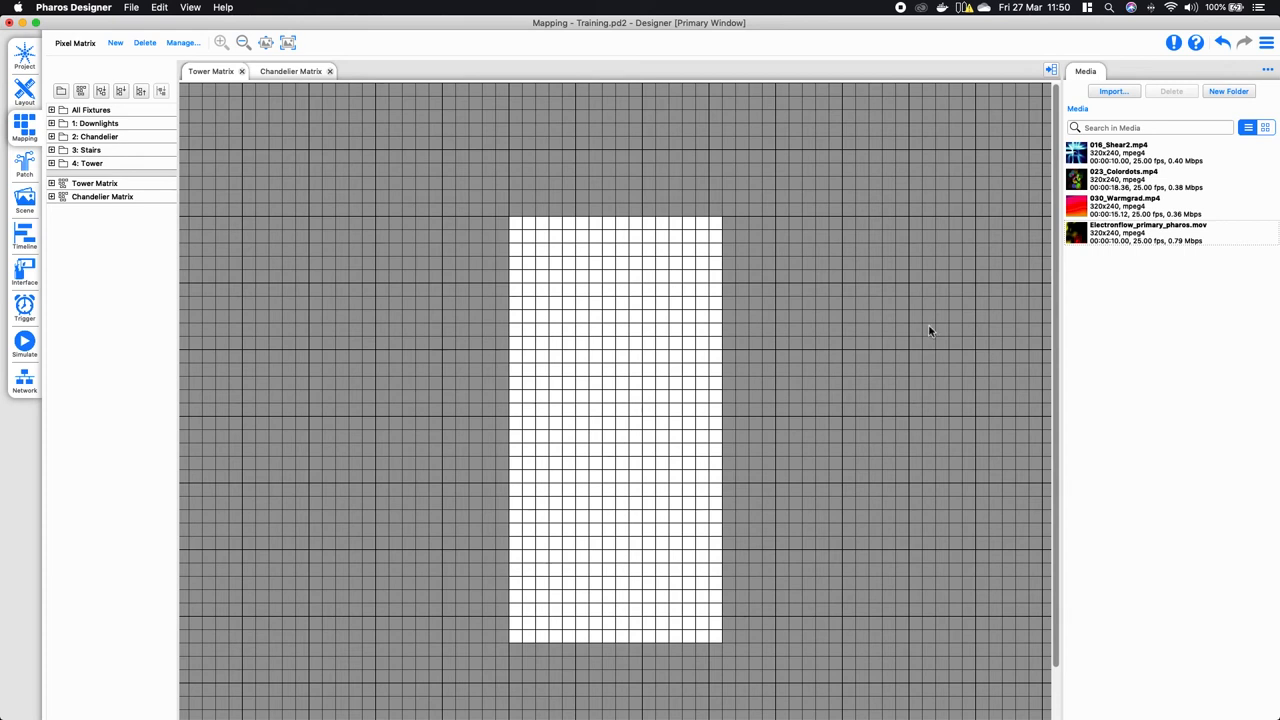
mouse_move(770, 543)
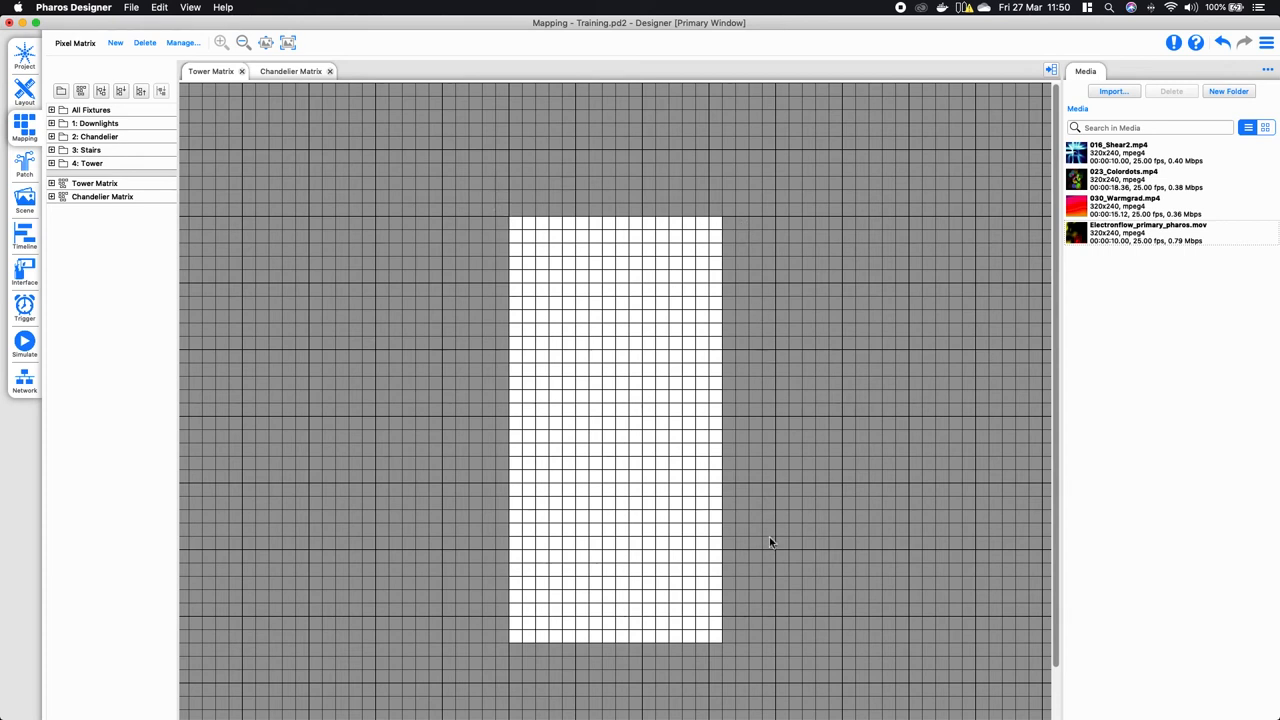
mouse_move(753, 668)
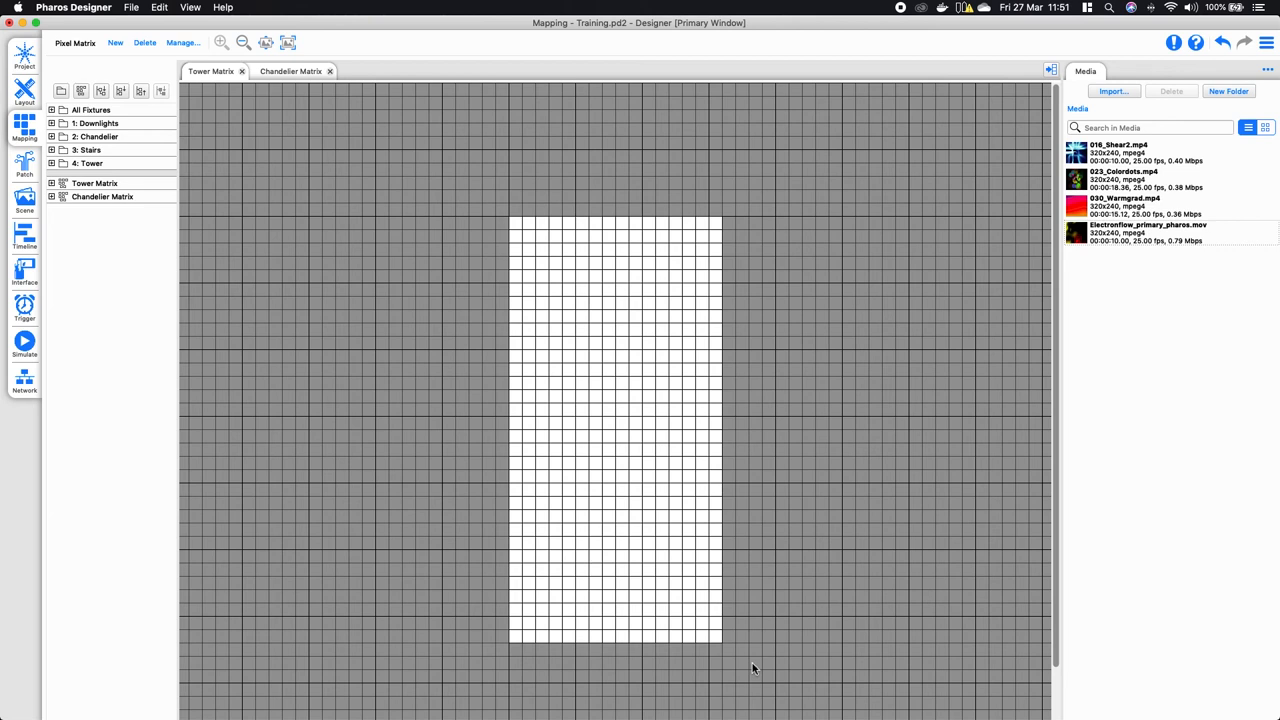
mouse_move(1218, 379)
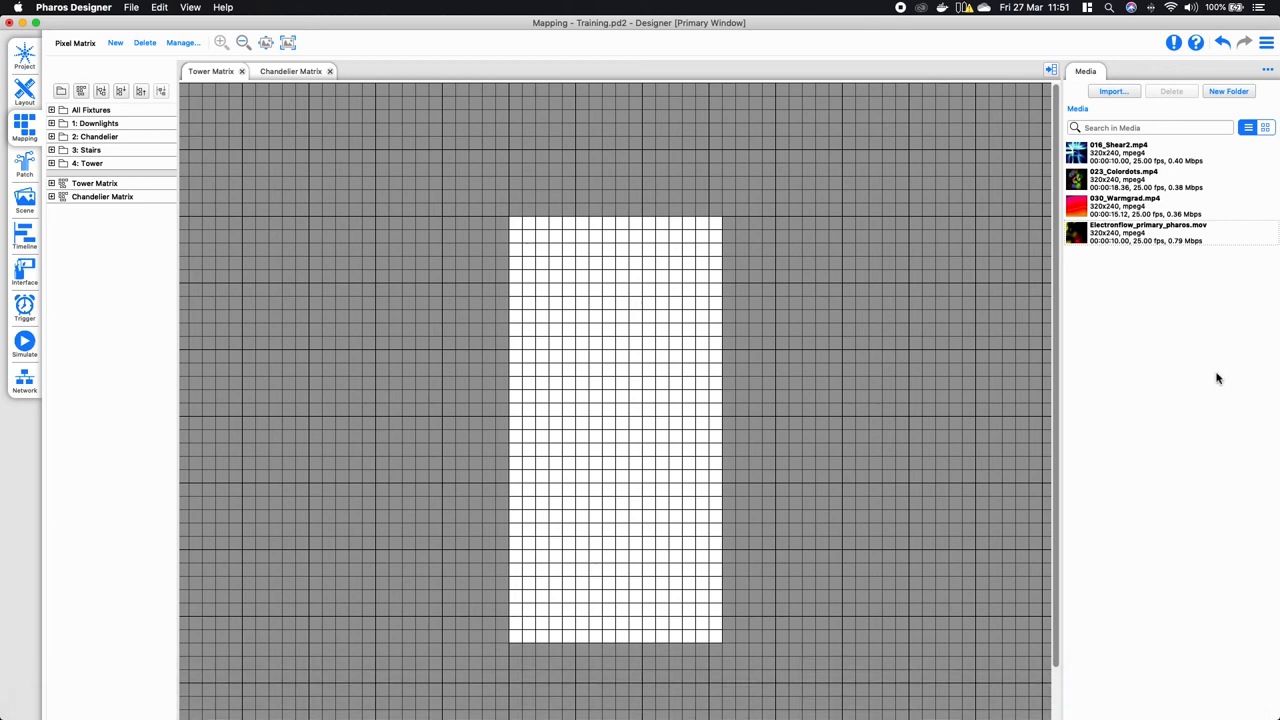
mouse_move(1206, 409)
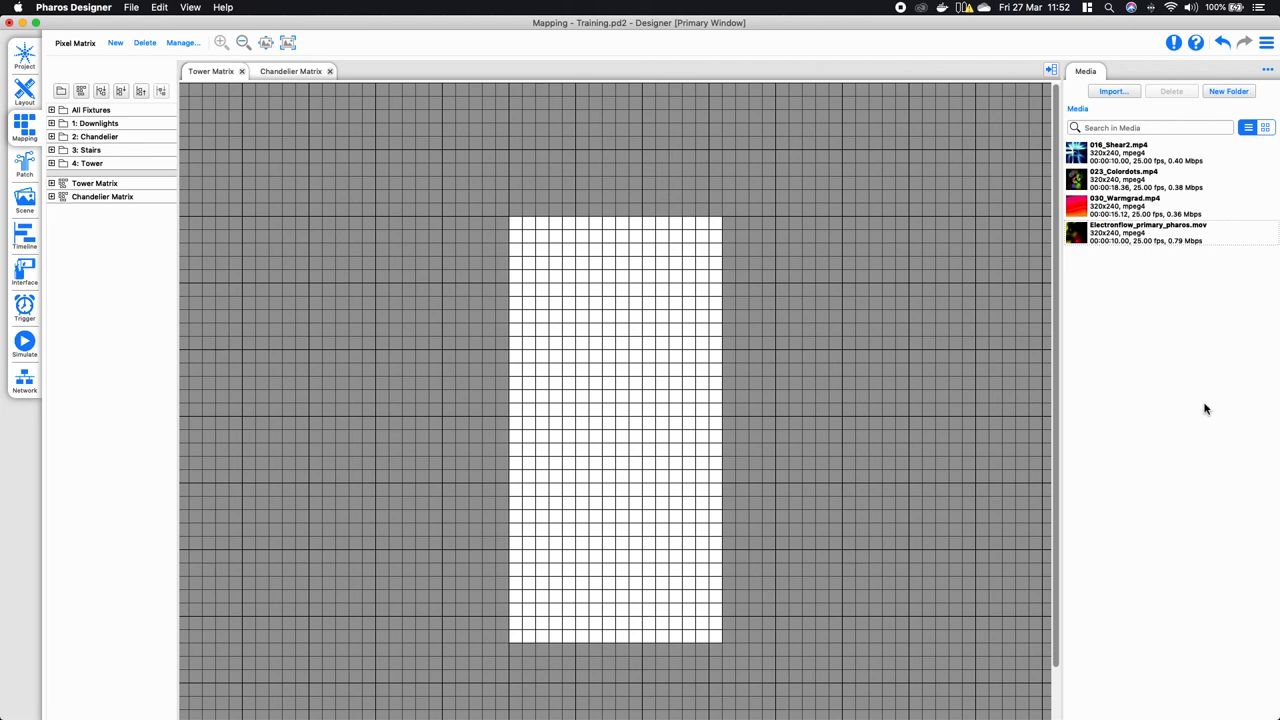
mouse_move(1183, 318)
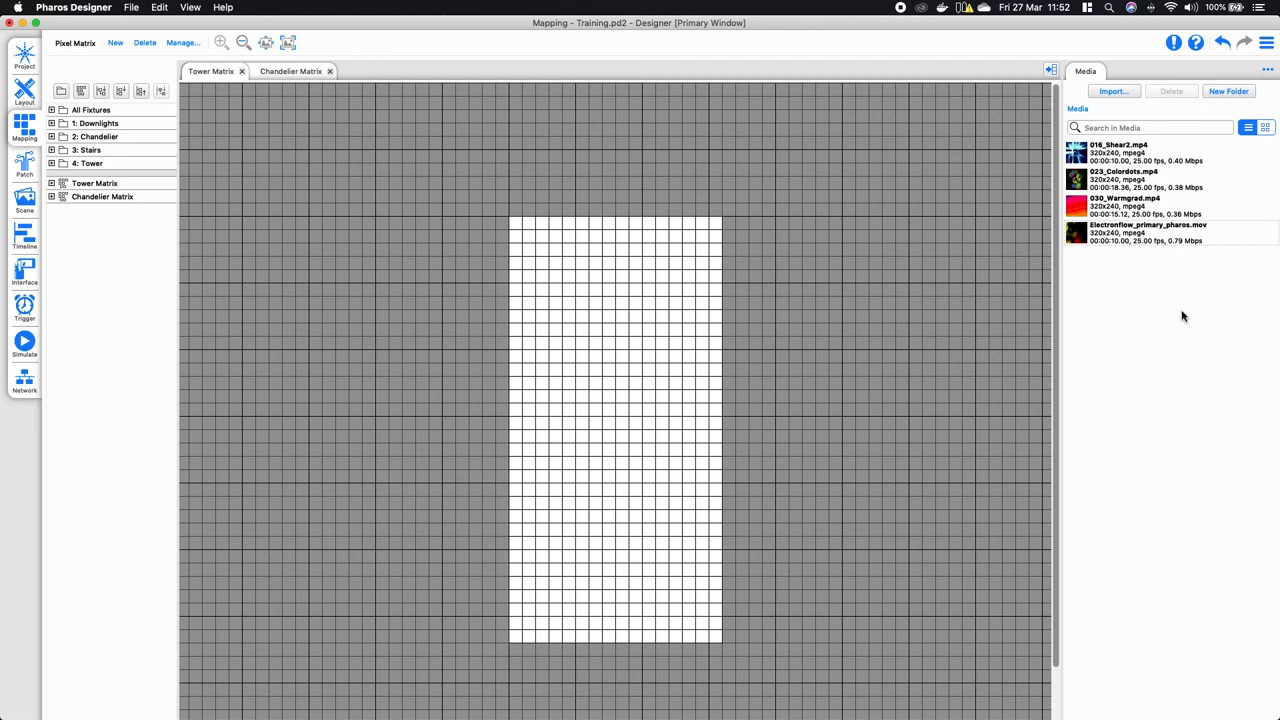
mouse_move(1178, 315)
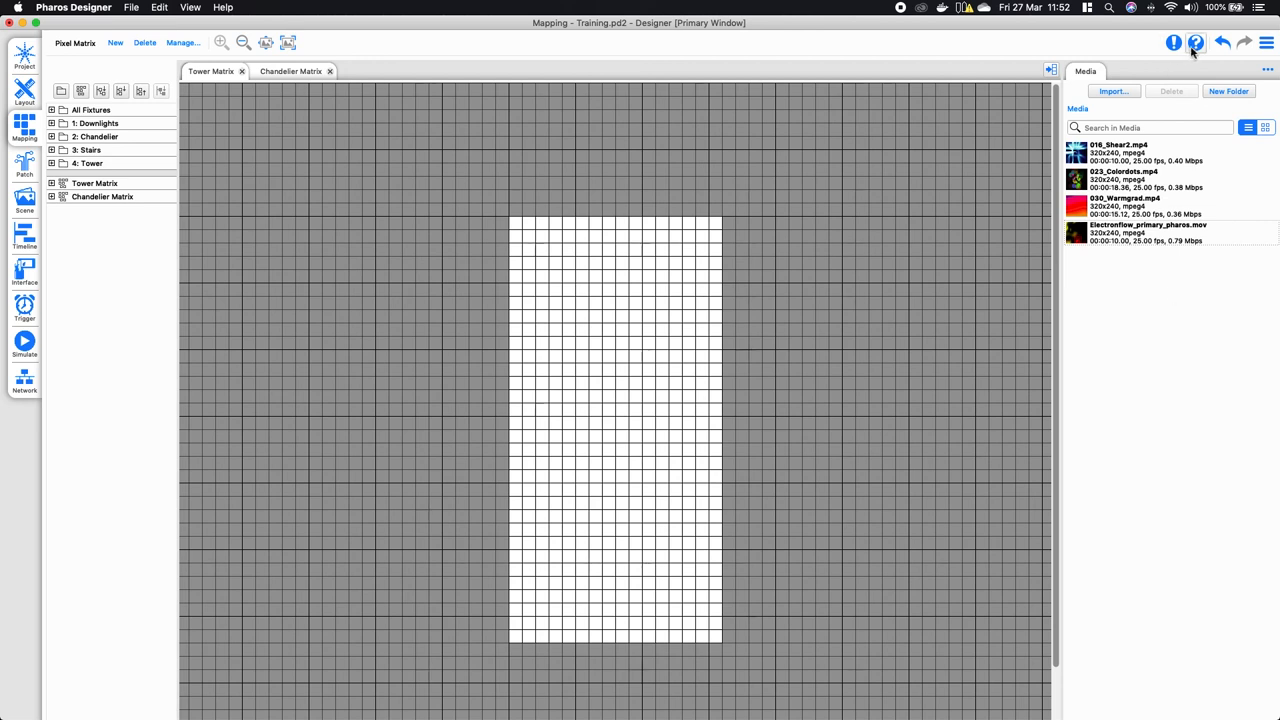
mouse_move(1195, 48)
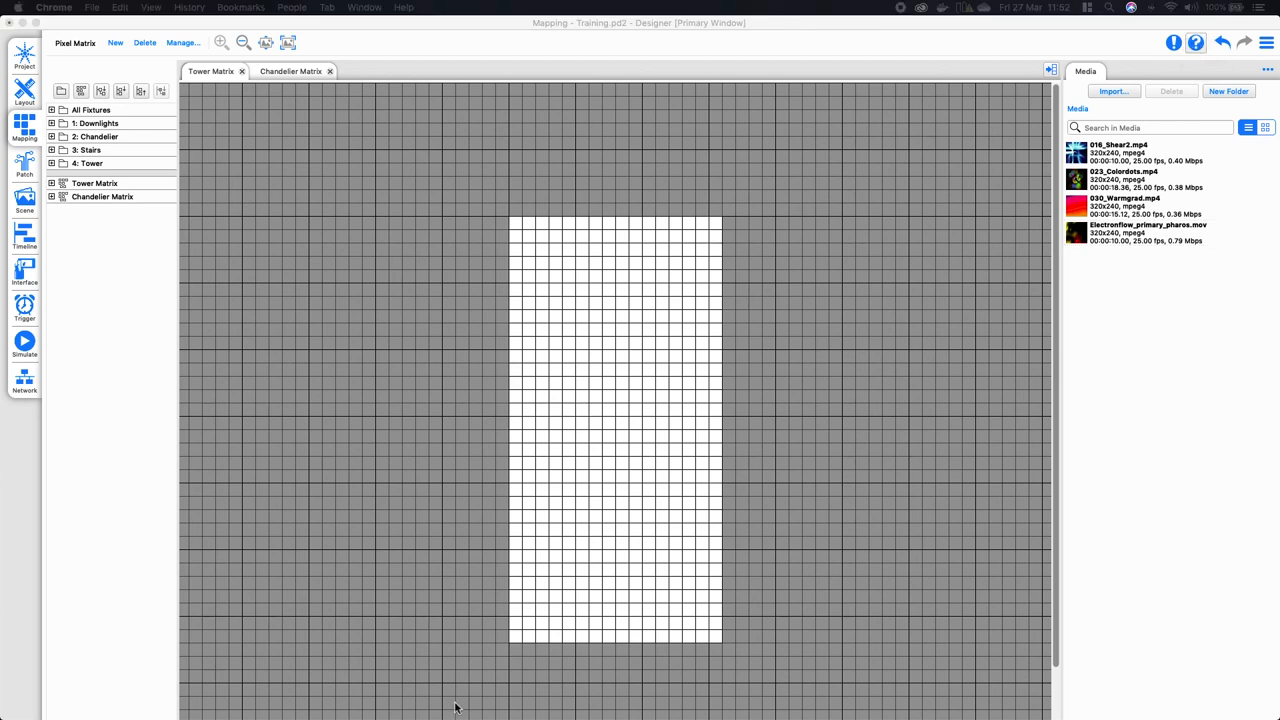
Open the Media Presets help page under Reference > Mapping
left_click(1195, 42)
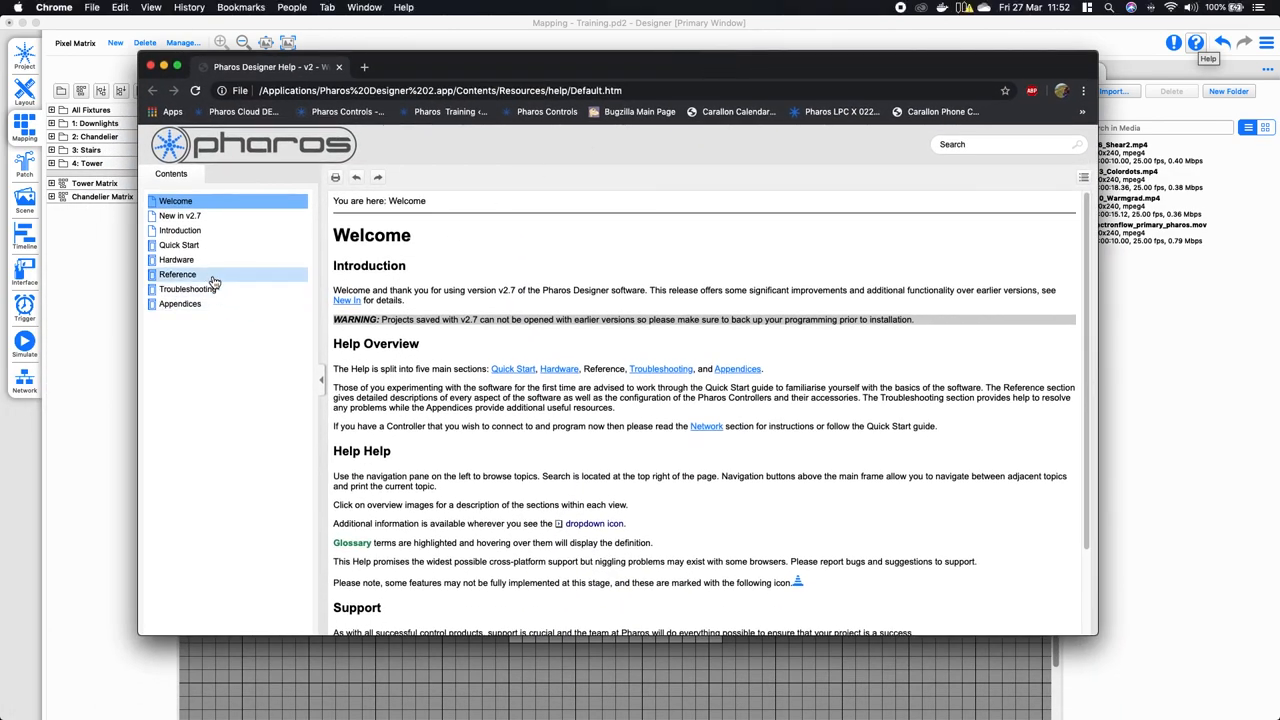
left_click(178, 274)
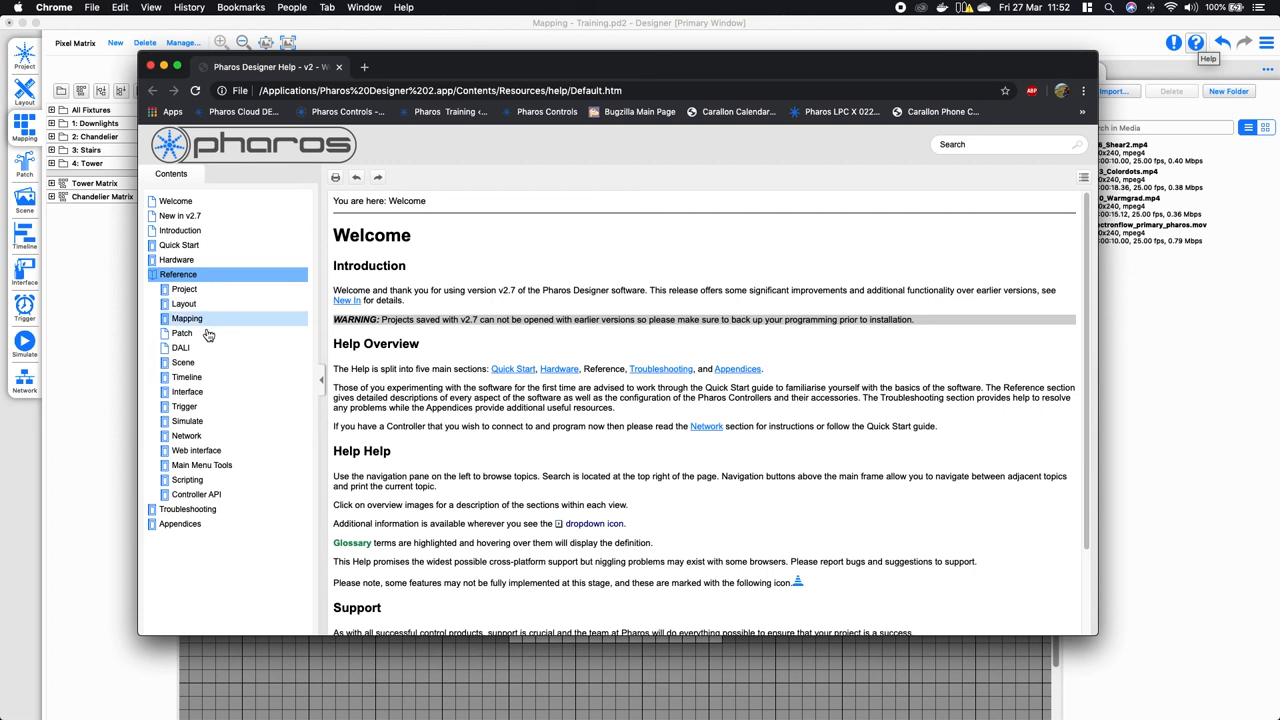
mouse_move(187, 377)
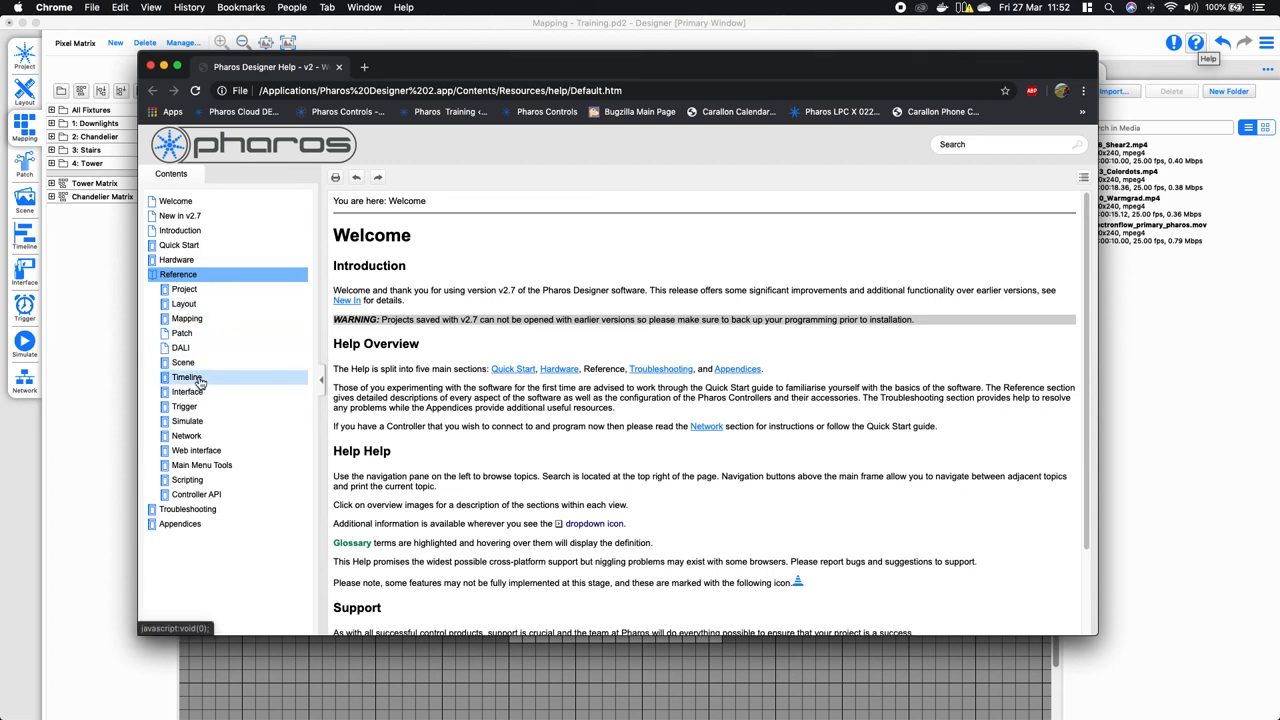
left_click(187, 318)
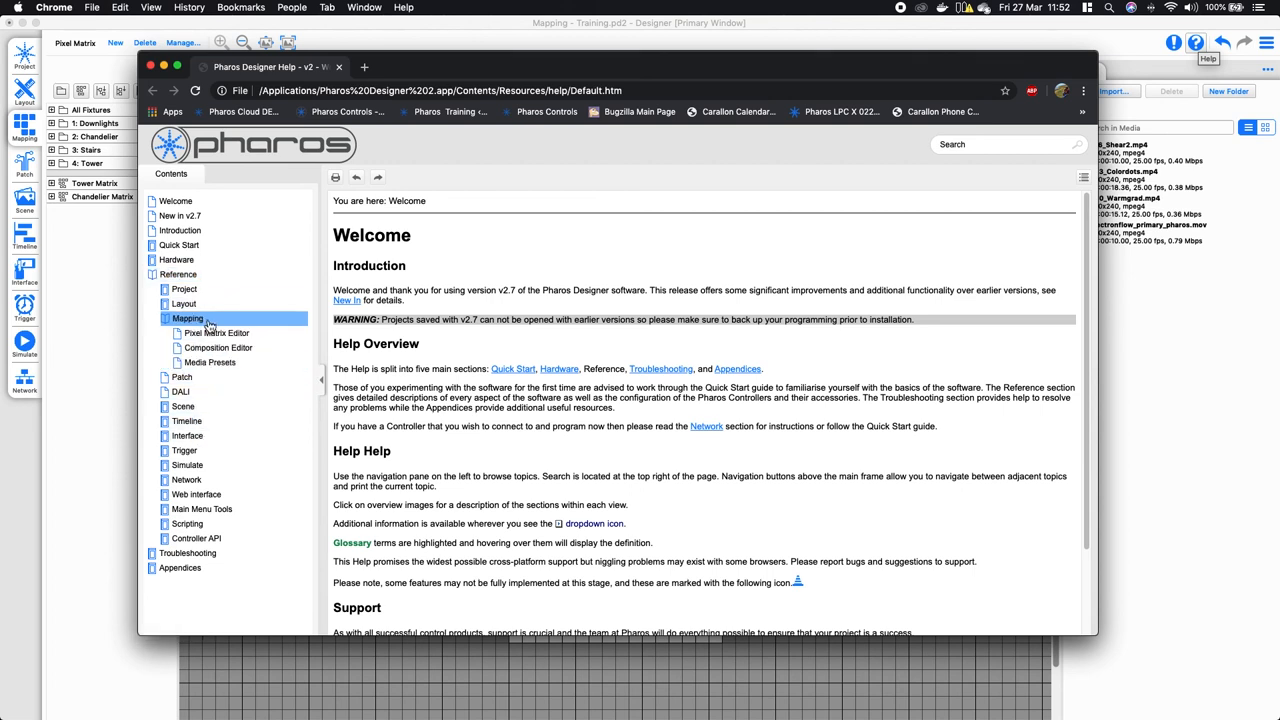
left_click(210, 362)
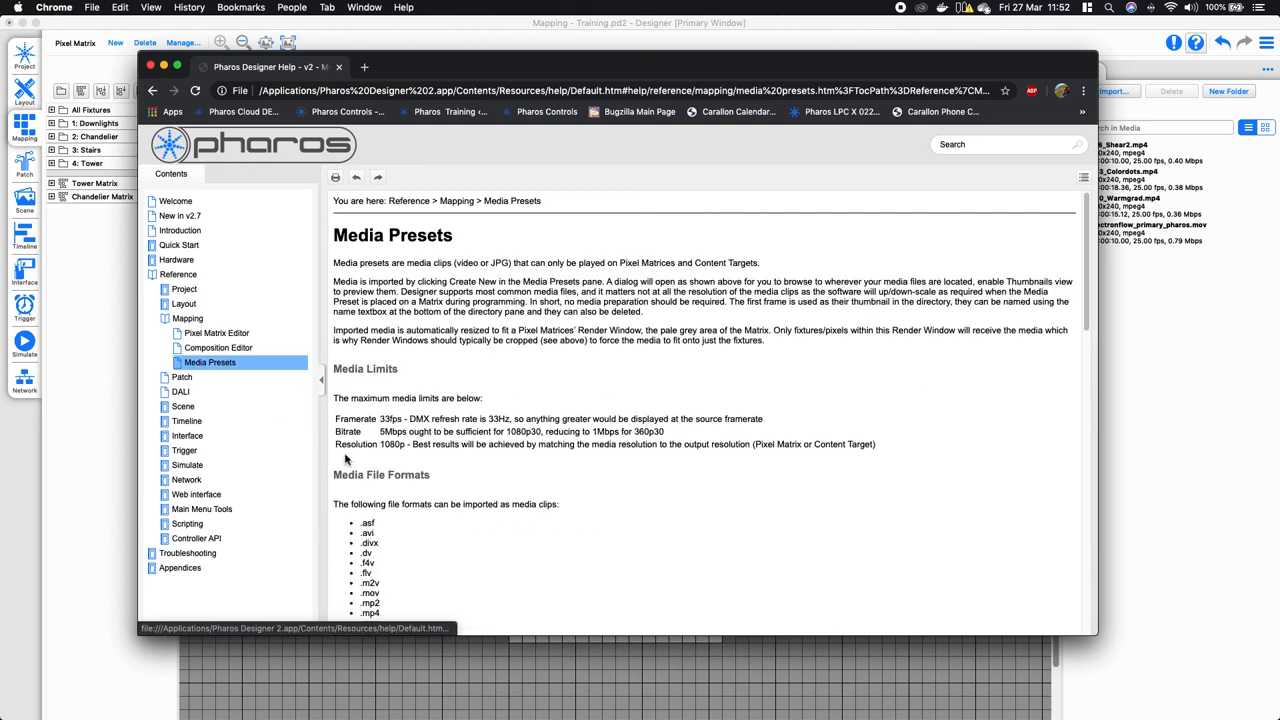
Scroll down to Media Limits and highlight the 33fps frame rate limit
scroll("down", 3)
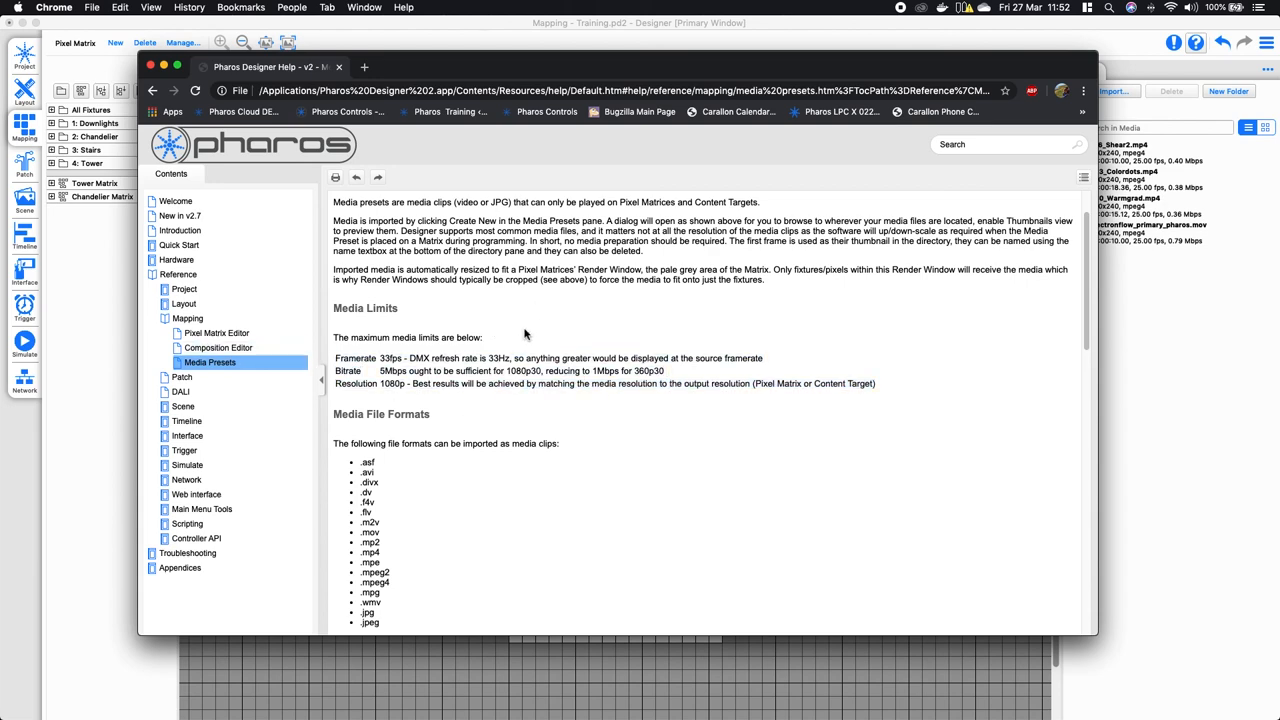
scroll("down", 3)
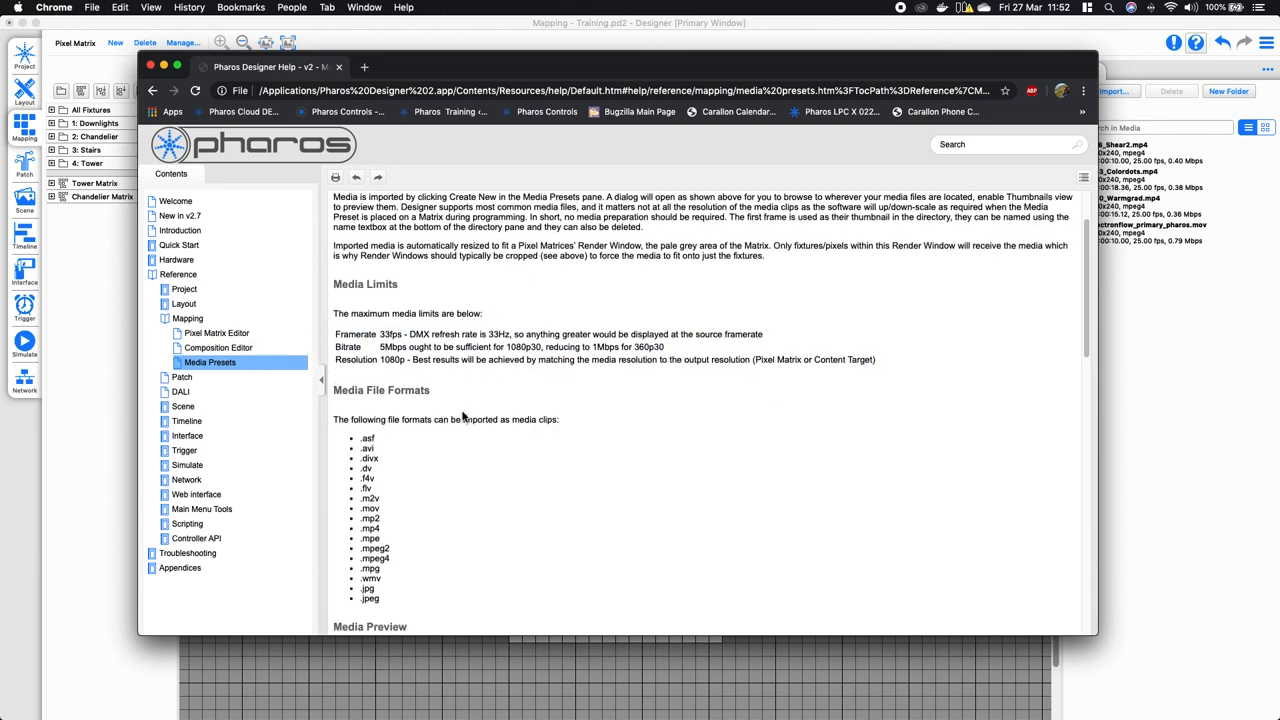
mouse_move(438, 384)
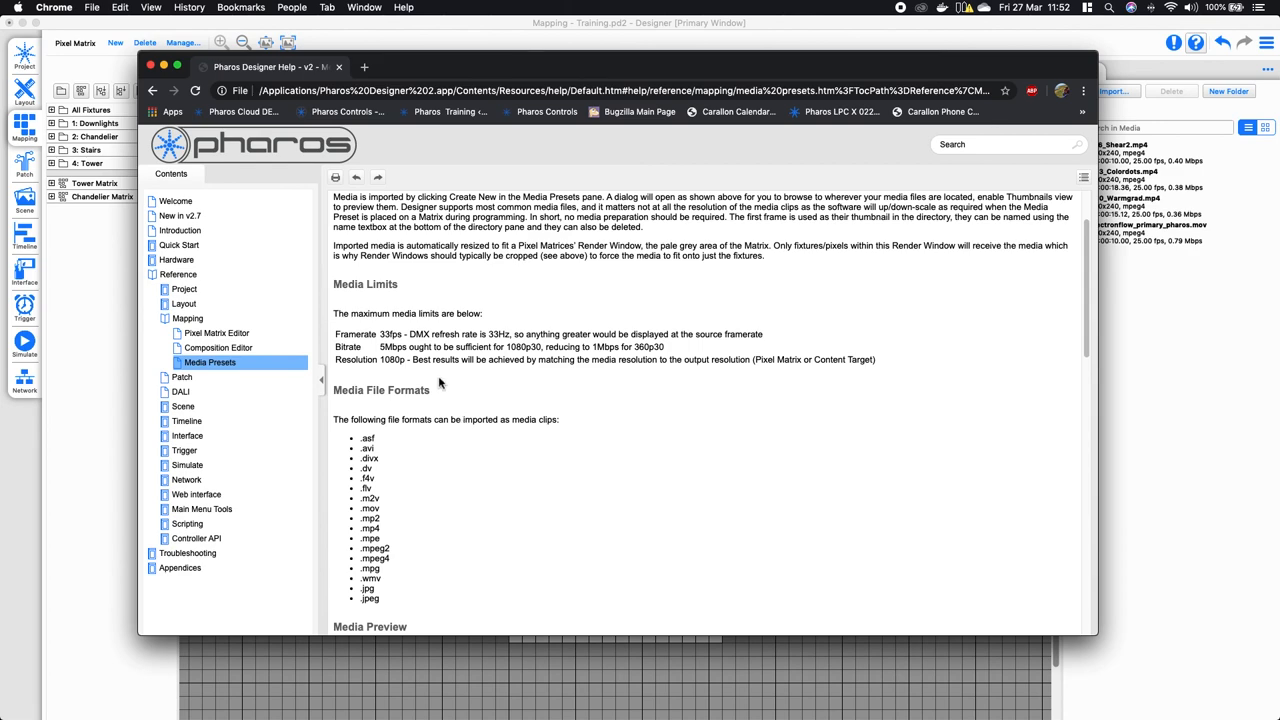
double_click(390, 334)
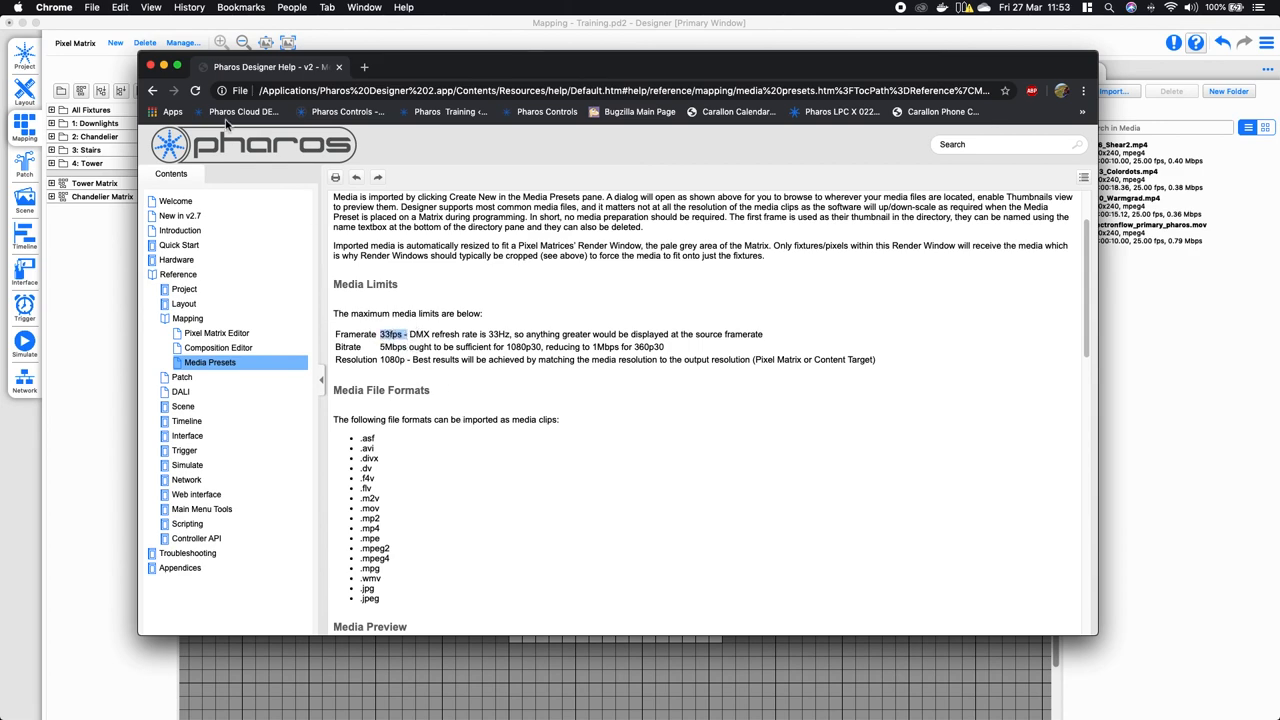